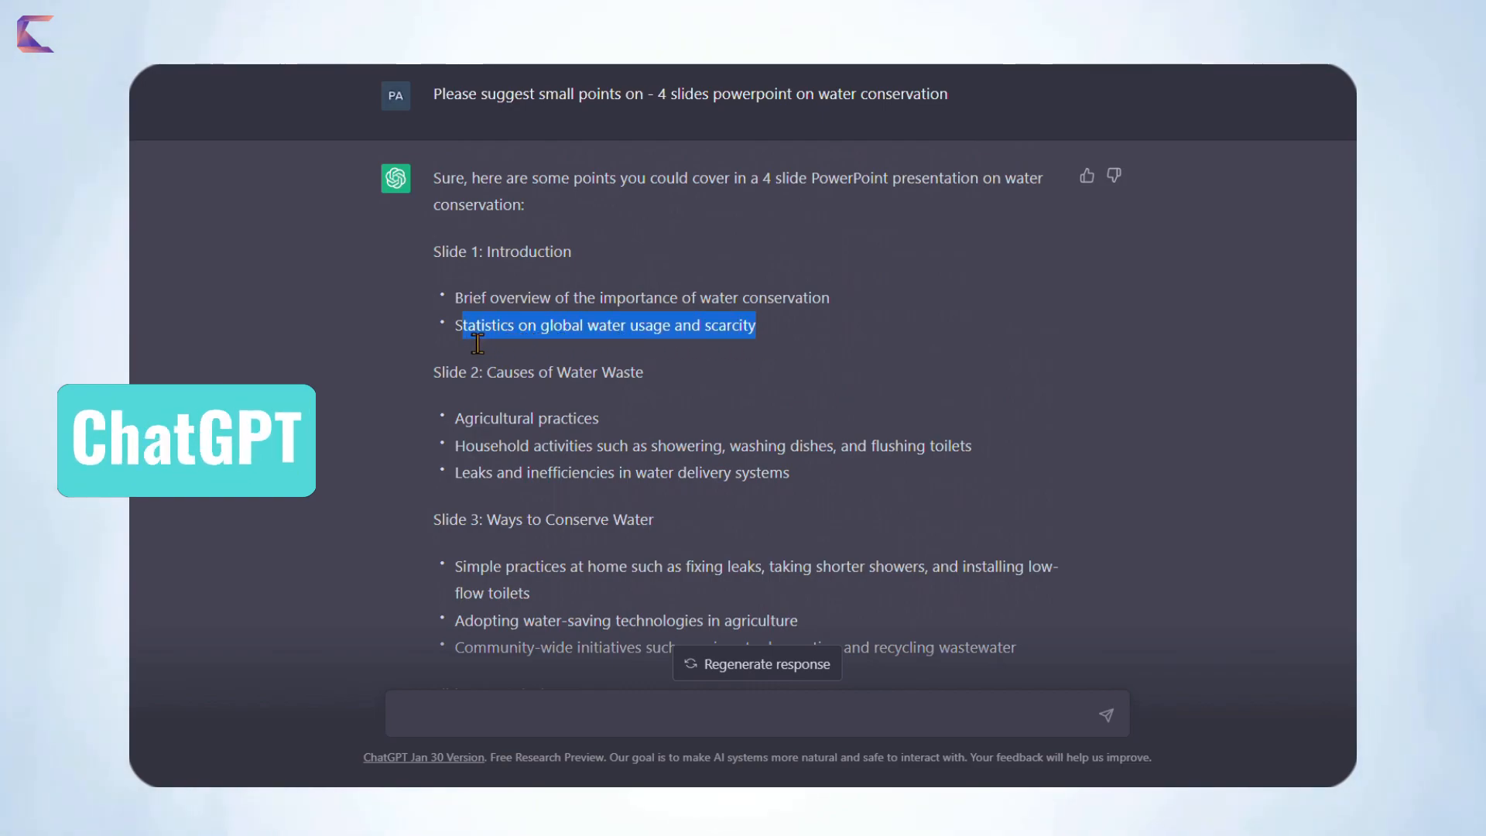
Read through ChatGPT's four-slide water conservation outline.
{"action": "scroll", "scroll_direction": "down", "scroll_amount": 3}
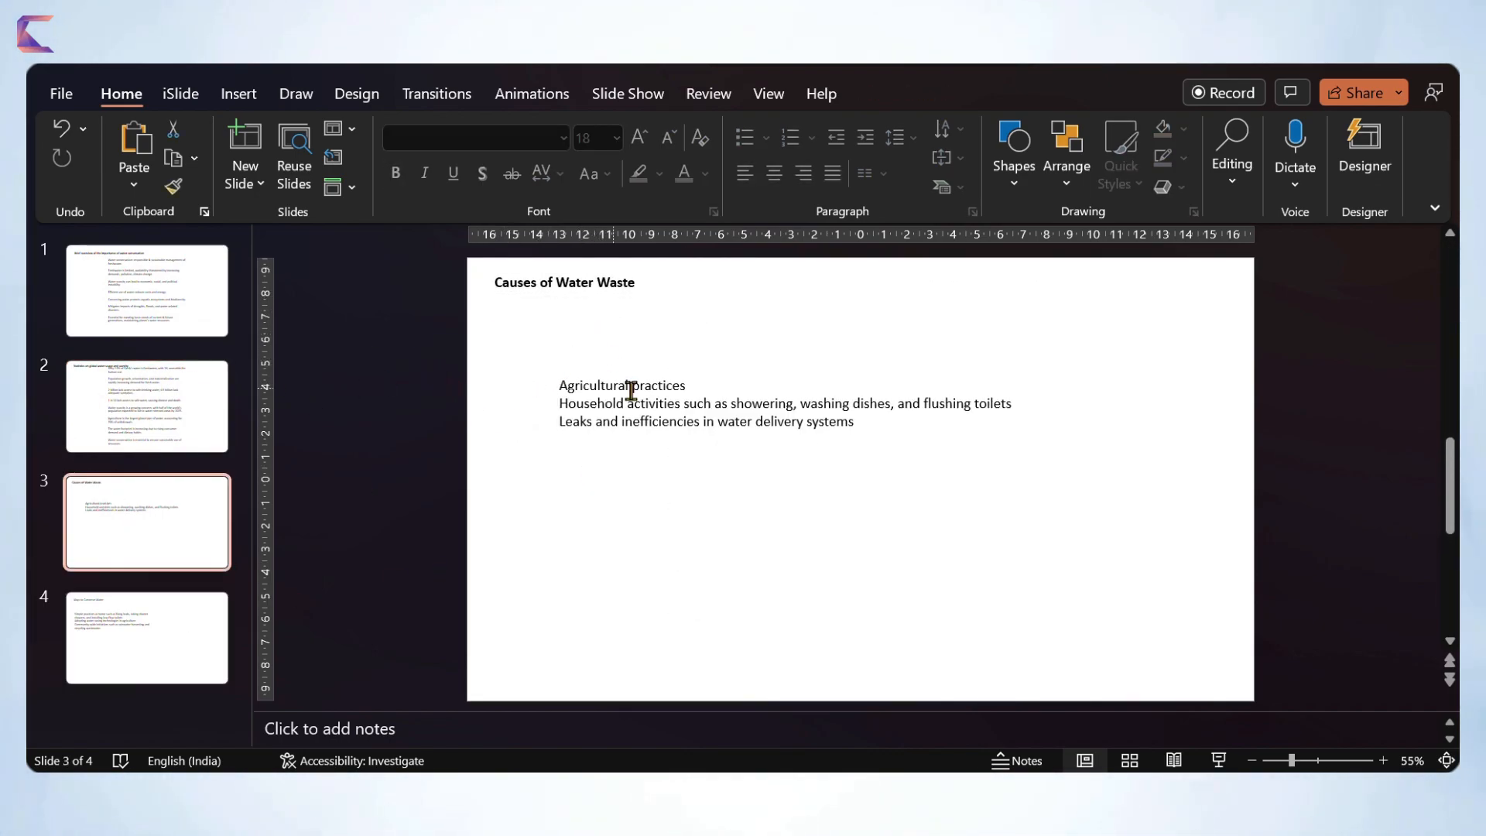
Add a text box on slide 5 reading 'Water conservation, fresh water' as image keywords.
{"action": "left_click", "coordinate": [145, 636]}
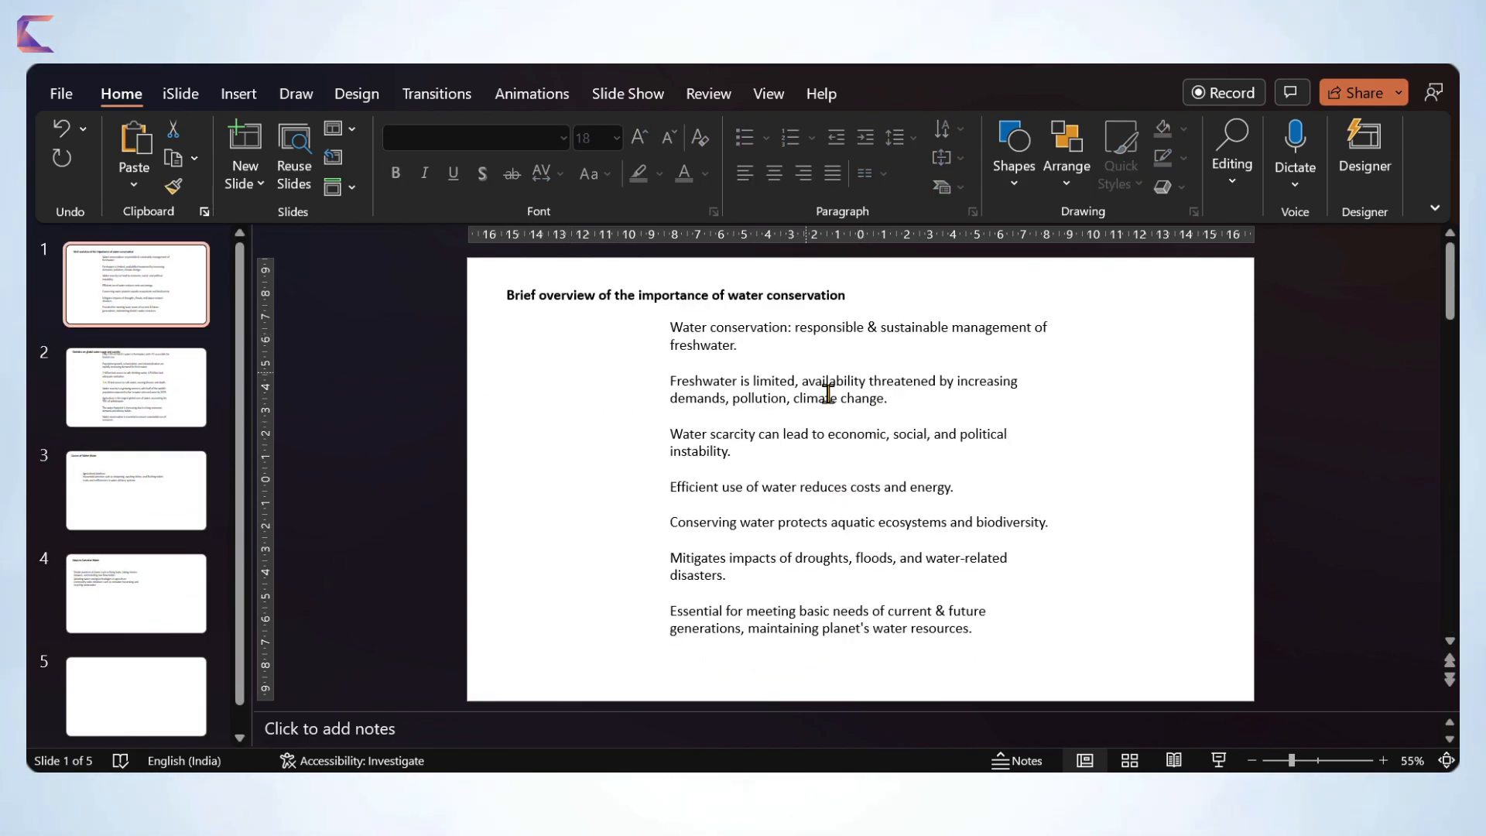
{"action": "left_click", "coordinate": [136, 670]}
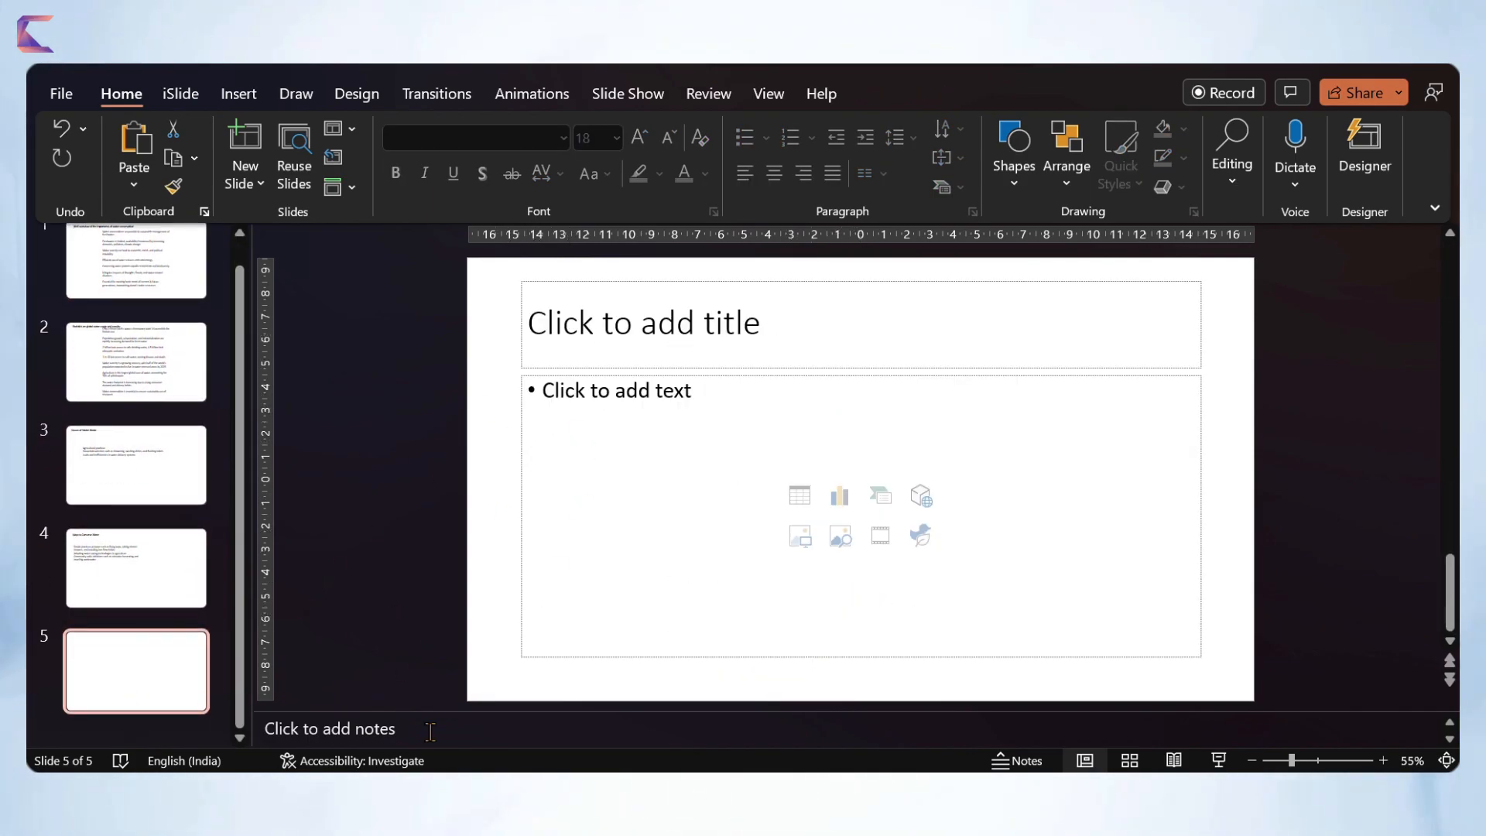
{"action": "left_click", "coordinate": [238, 94]}
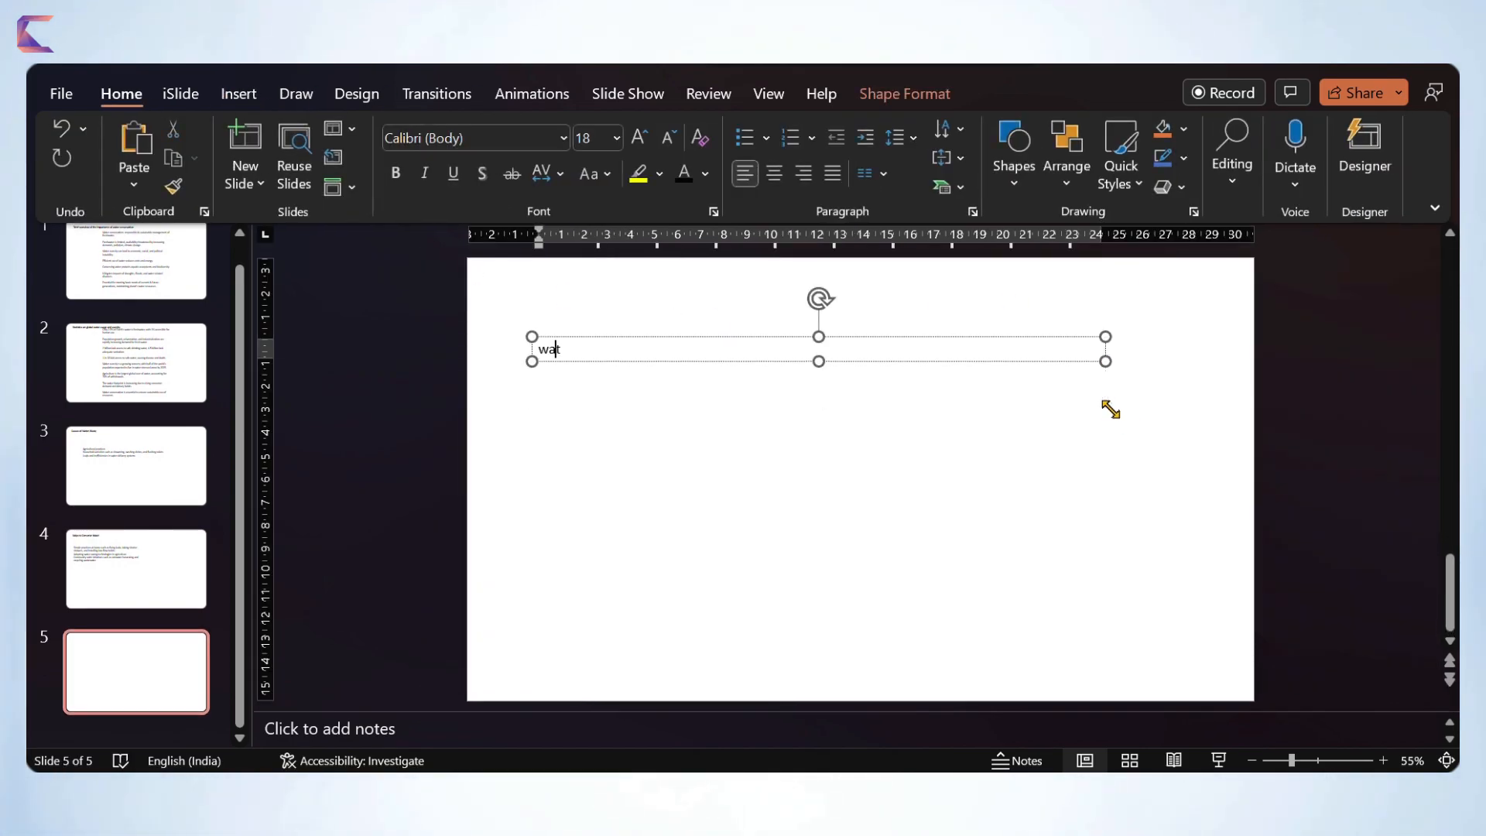
{"action": "type", "text": "Water conservation,"}
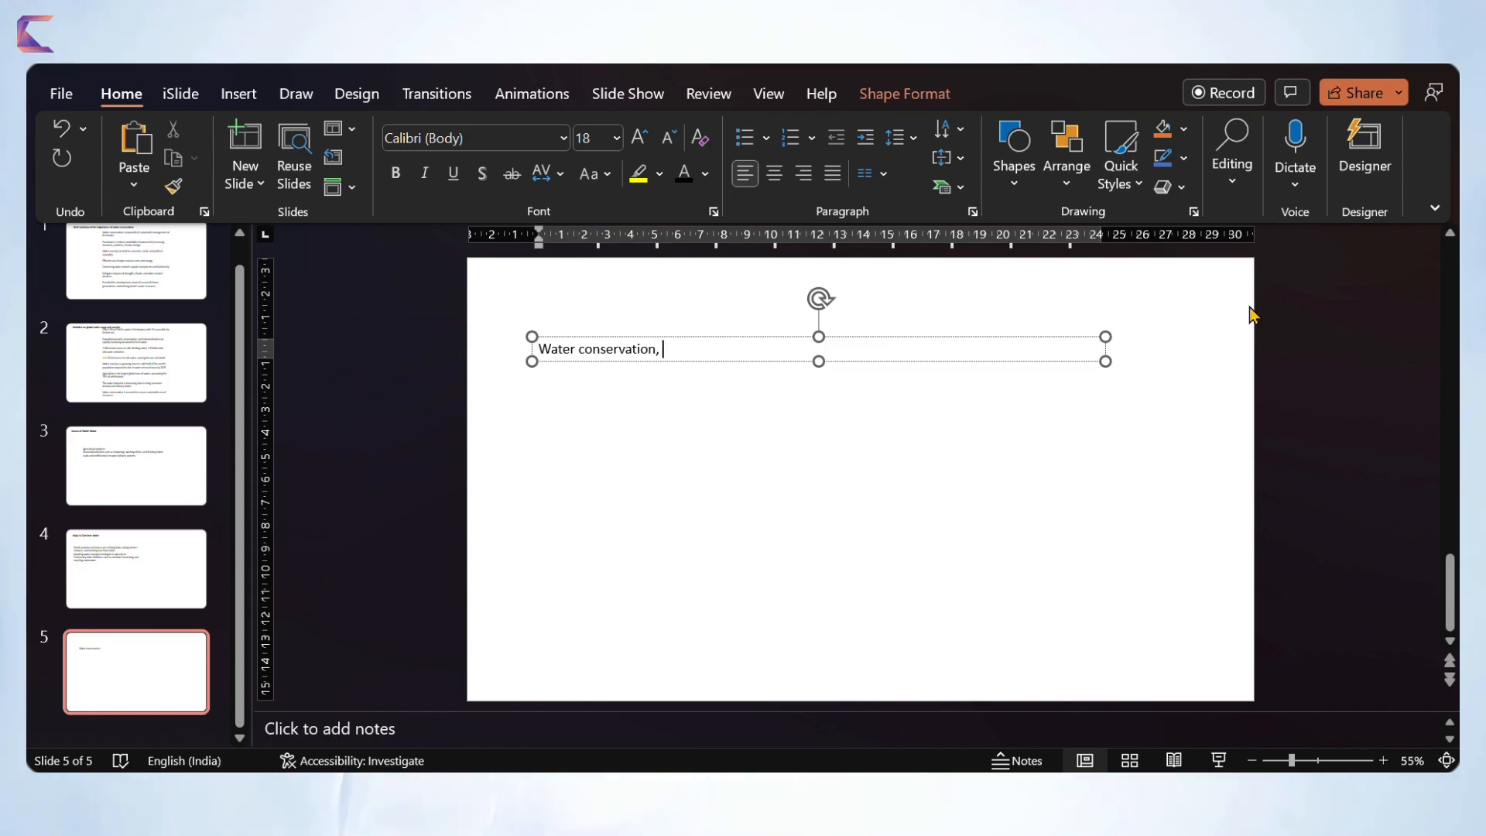
{"action": "left_click", "coordinate": [723, 541]}
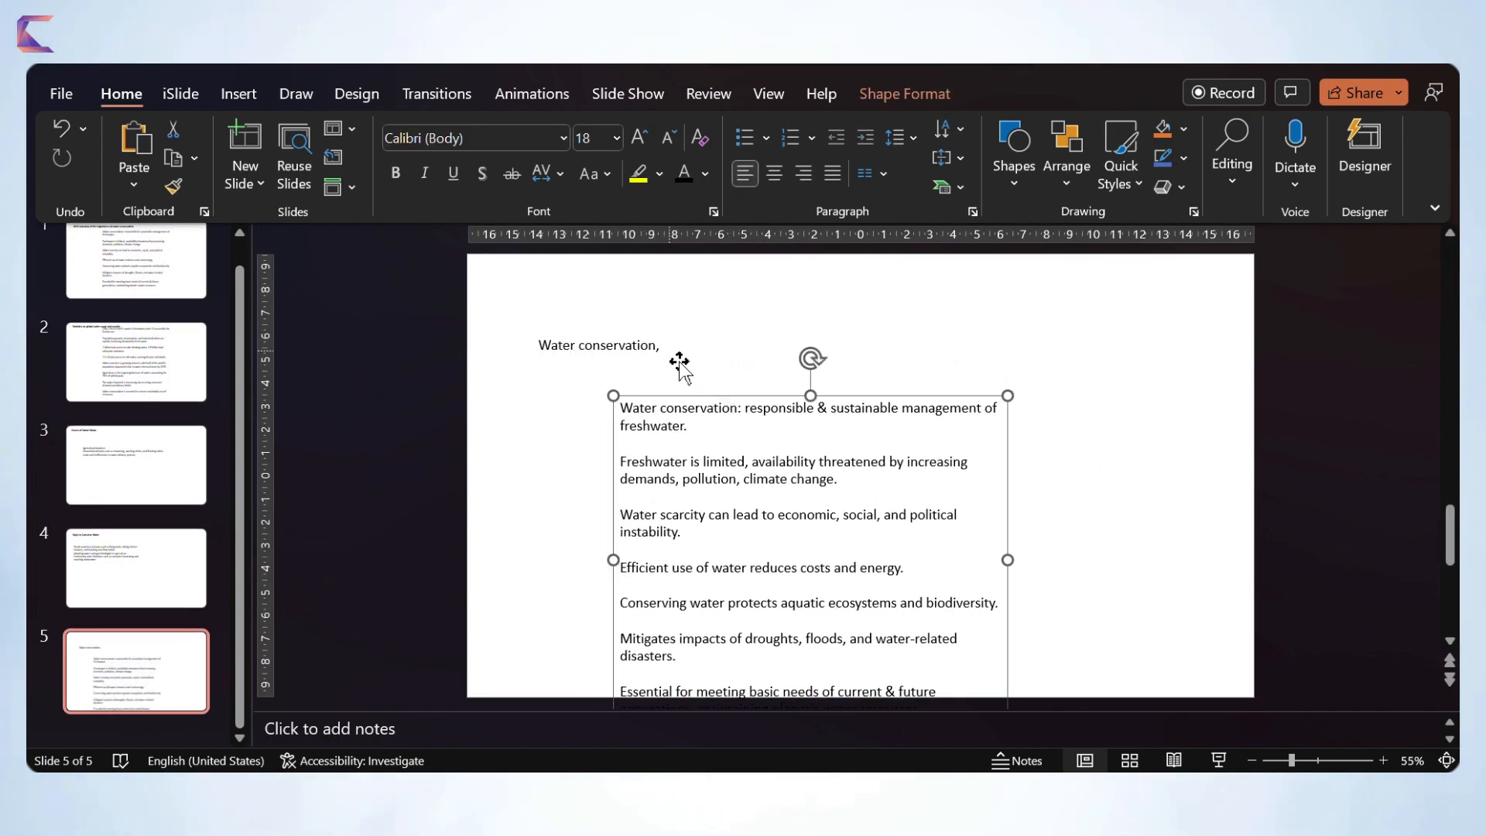
{"action": "type", "text": "fresh water"}
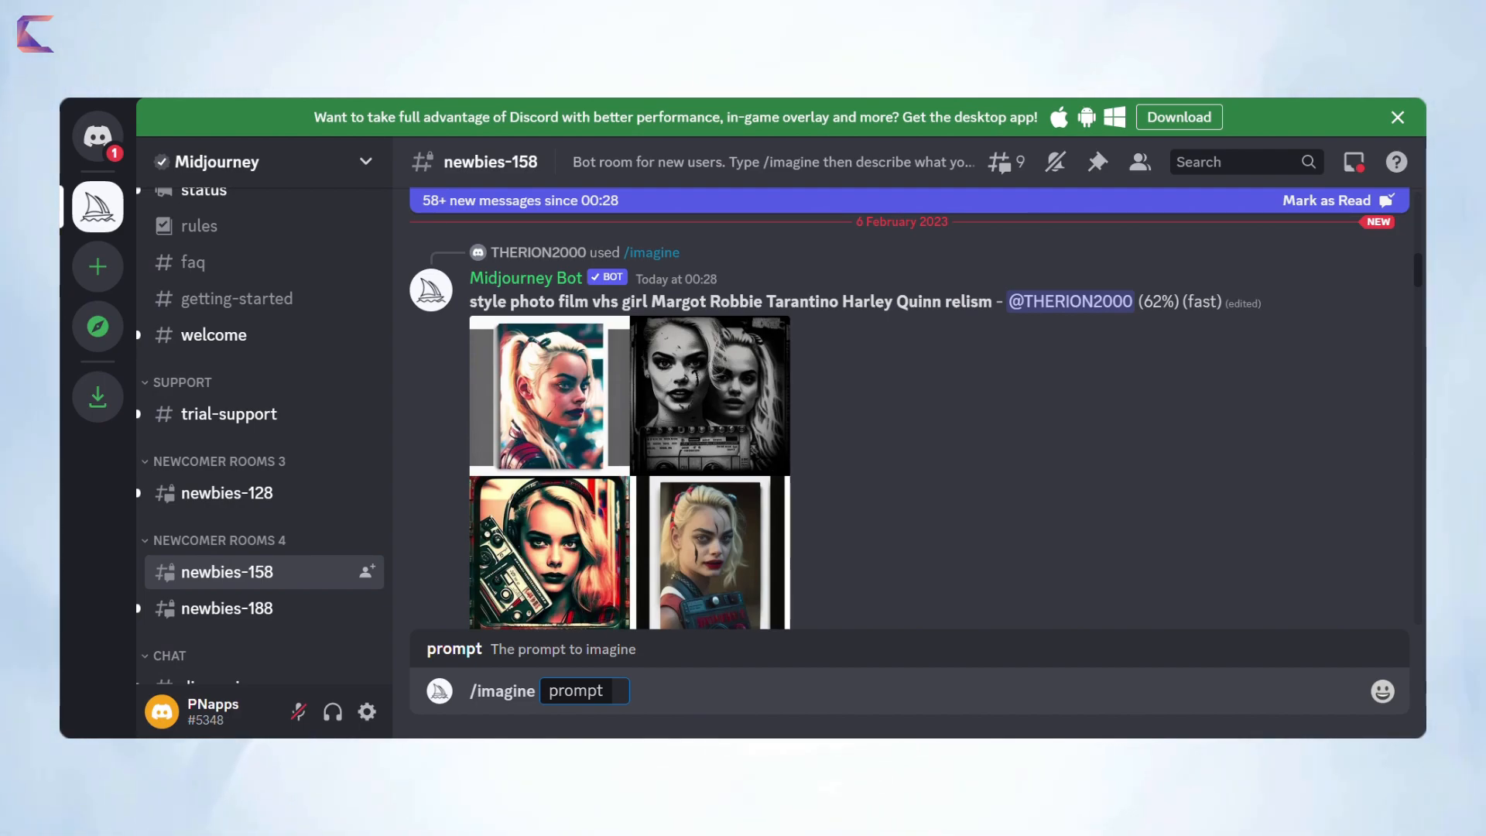
Enter the imagine prompt: water conservation, fresh water, water drop, green sustainable background, bio diversity, drinking water, fishes, cruise ship.
{"action": "type", "text": "water c"}
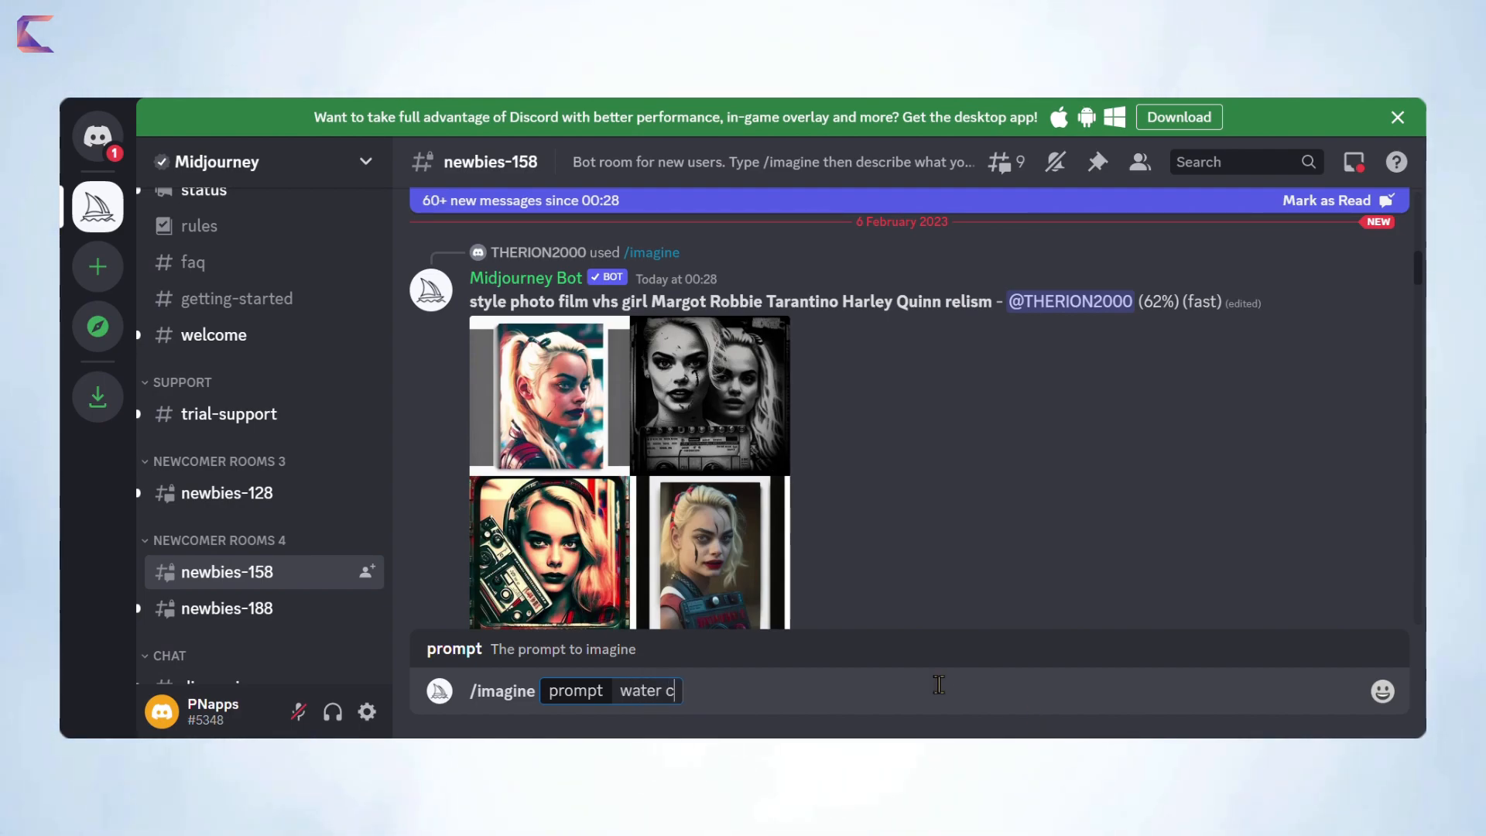
{"action": "type", "text": "onservation, fresh water,"}
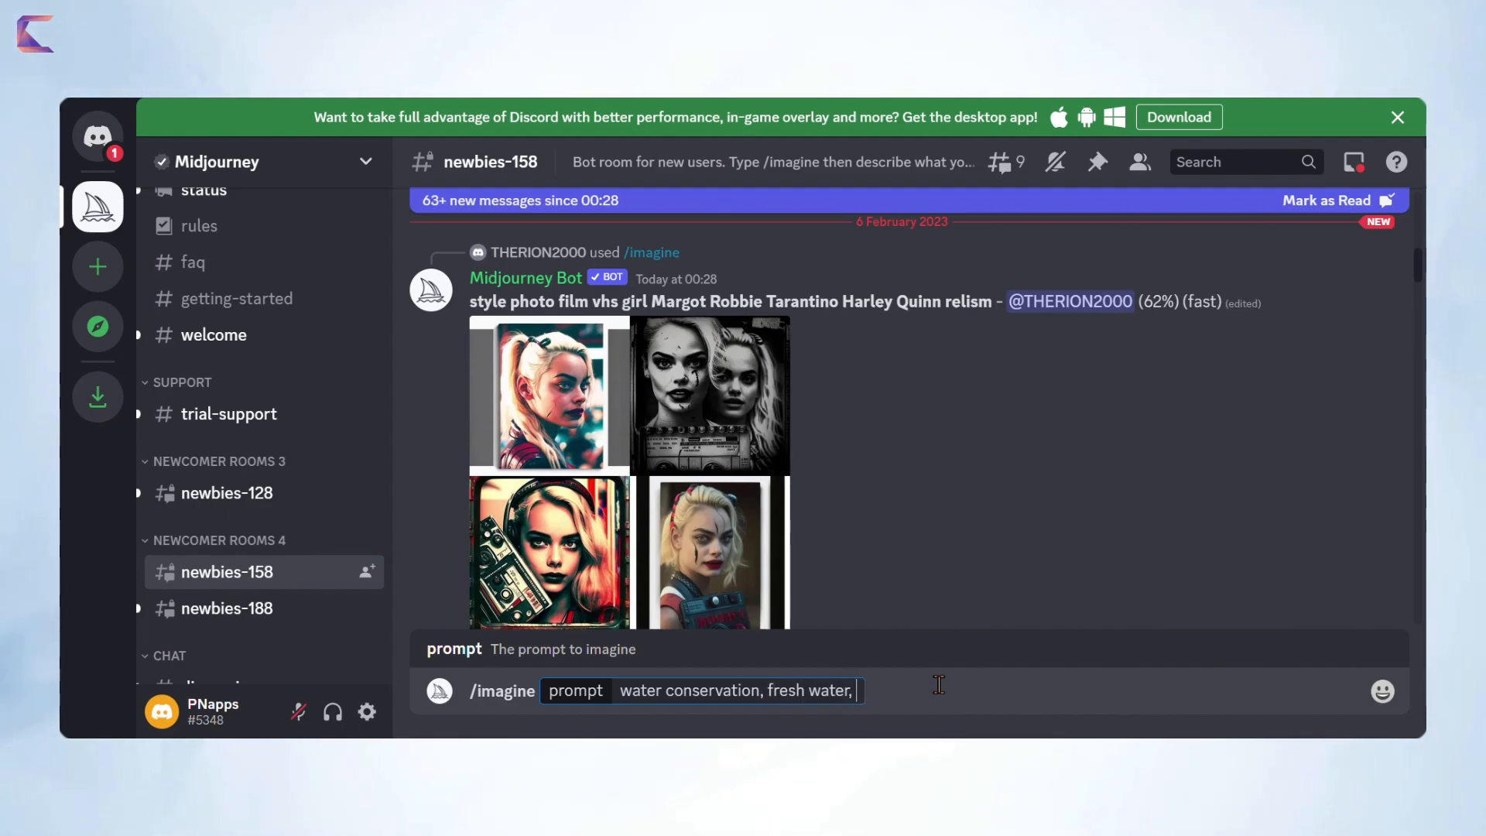
{"action": "type", "text": "water drop"}
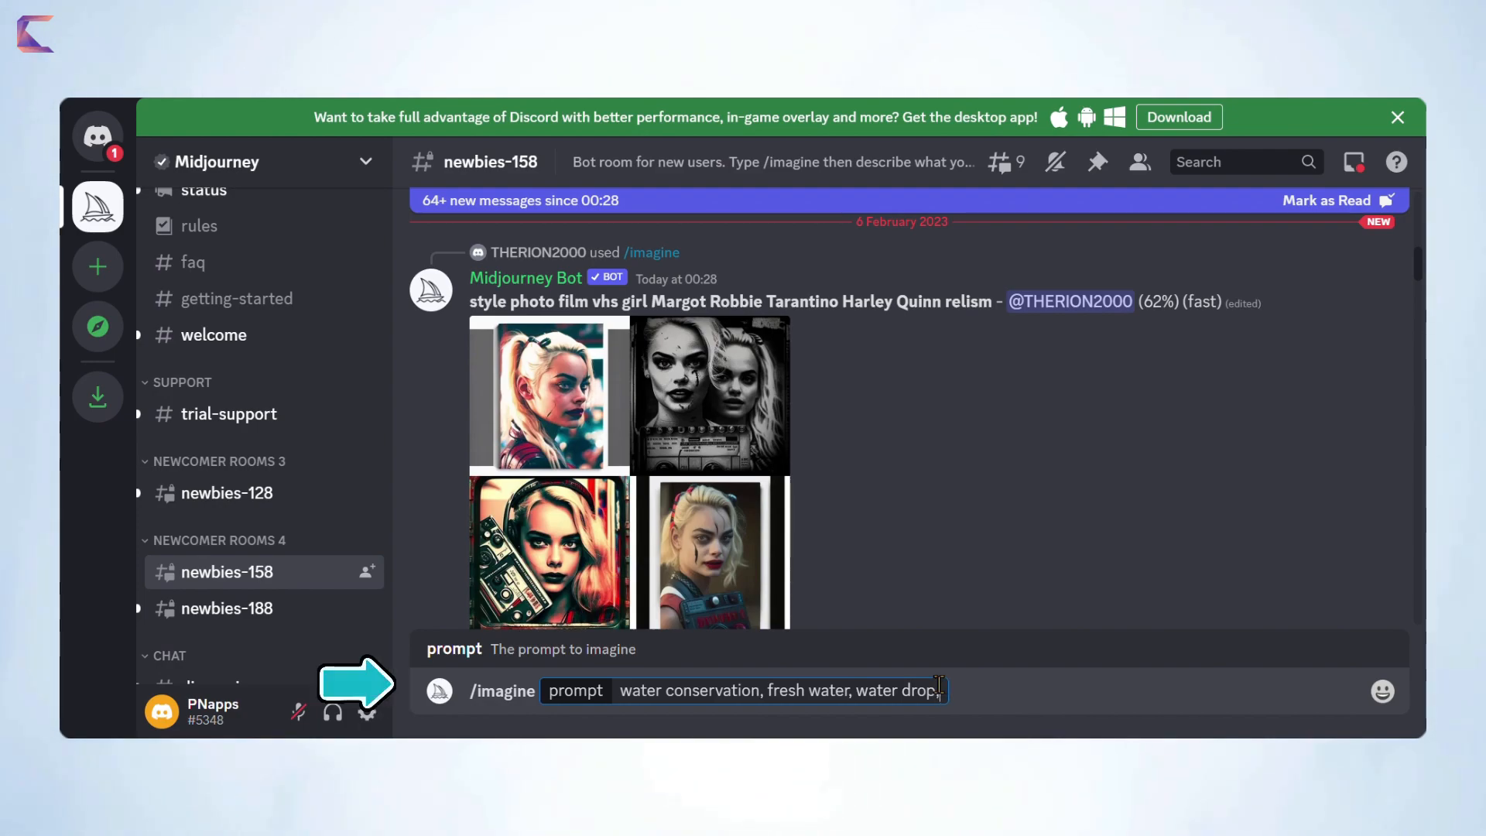
{"action": "type", "text": "green su"}
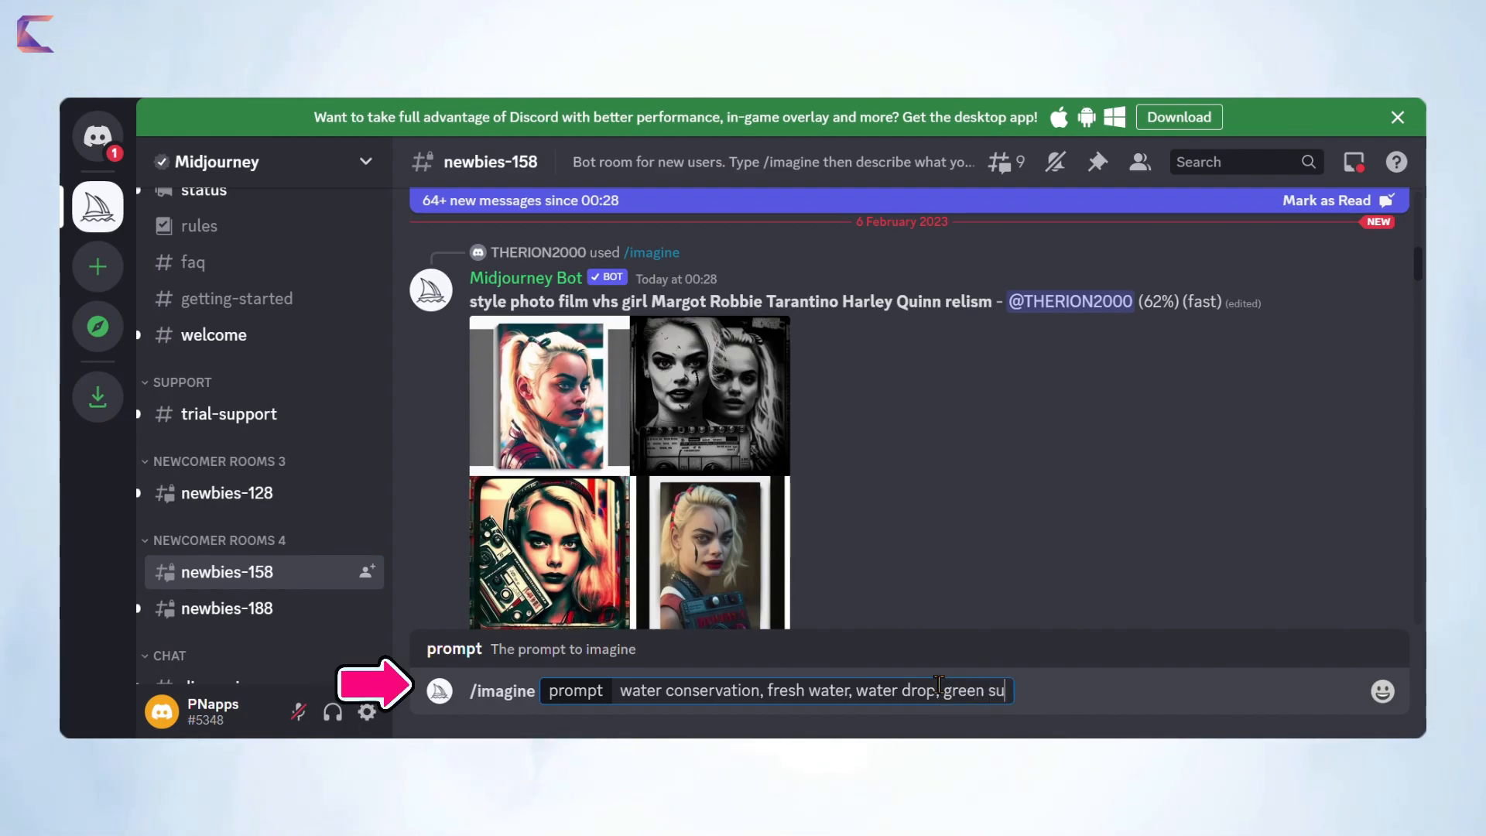
{"action": "type", "text": "stainable background,"}
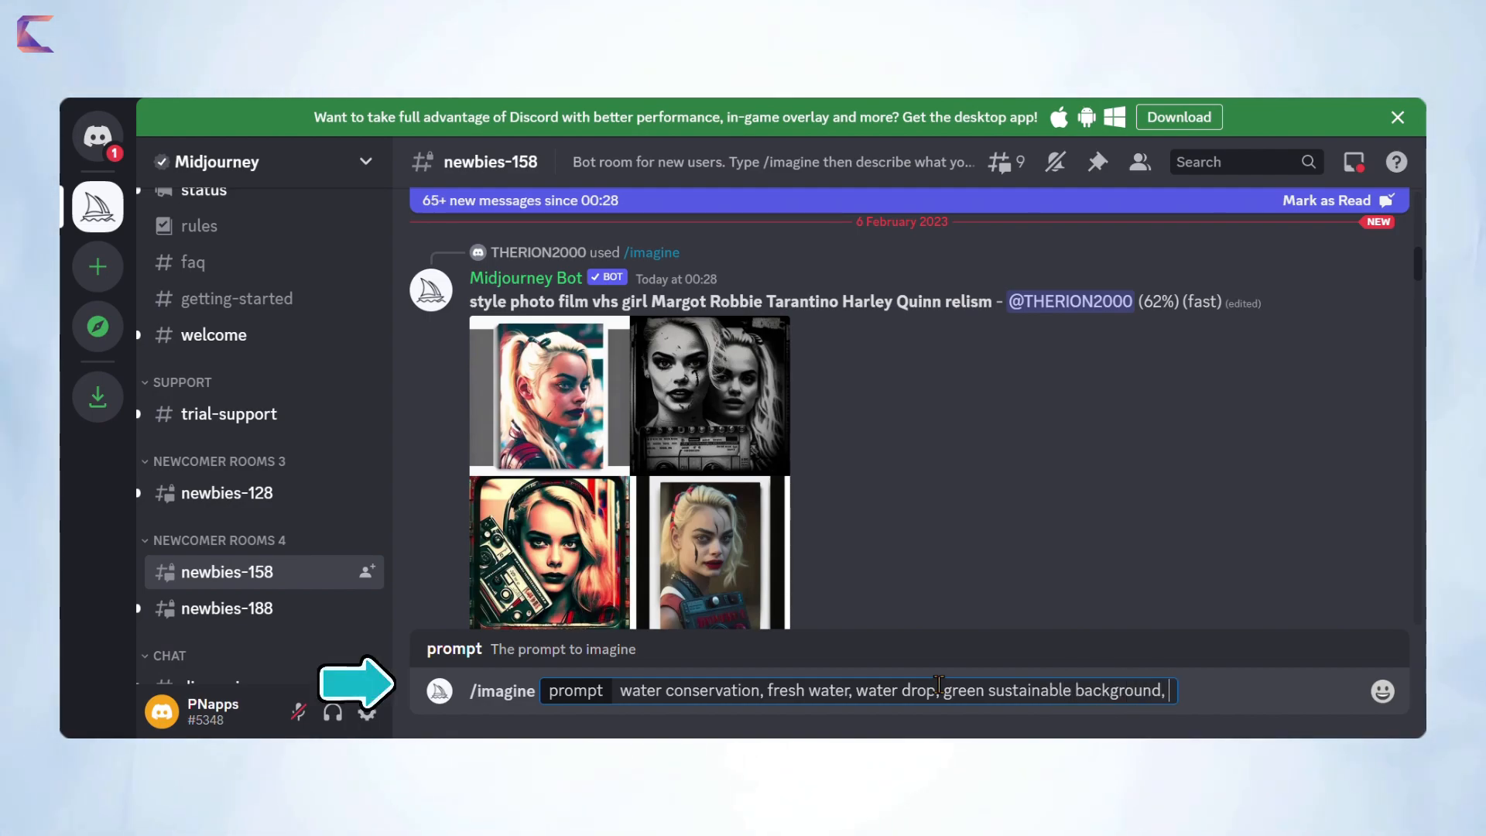
{"action": "type", "text": "bio diversity,"}
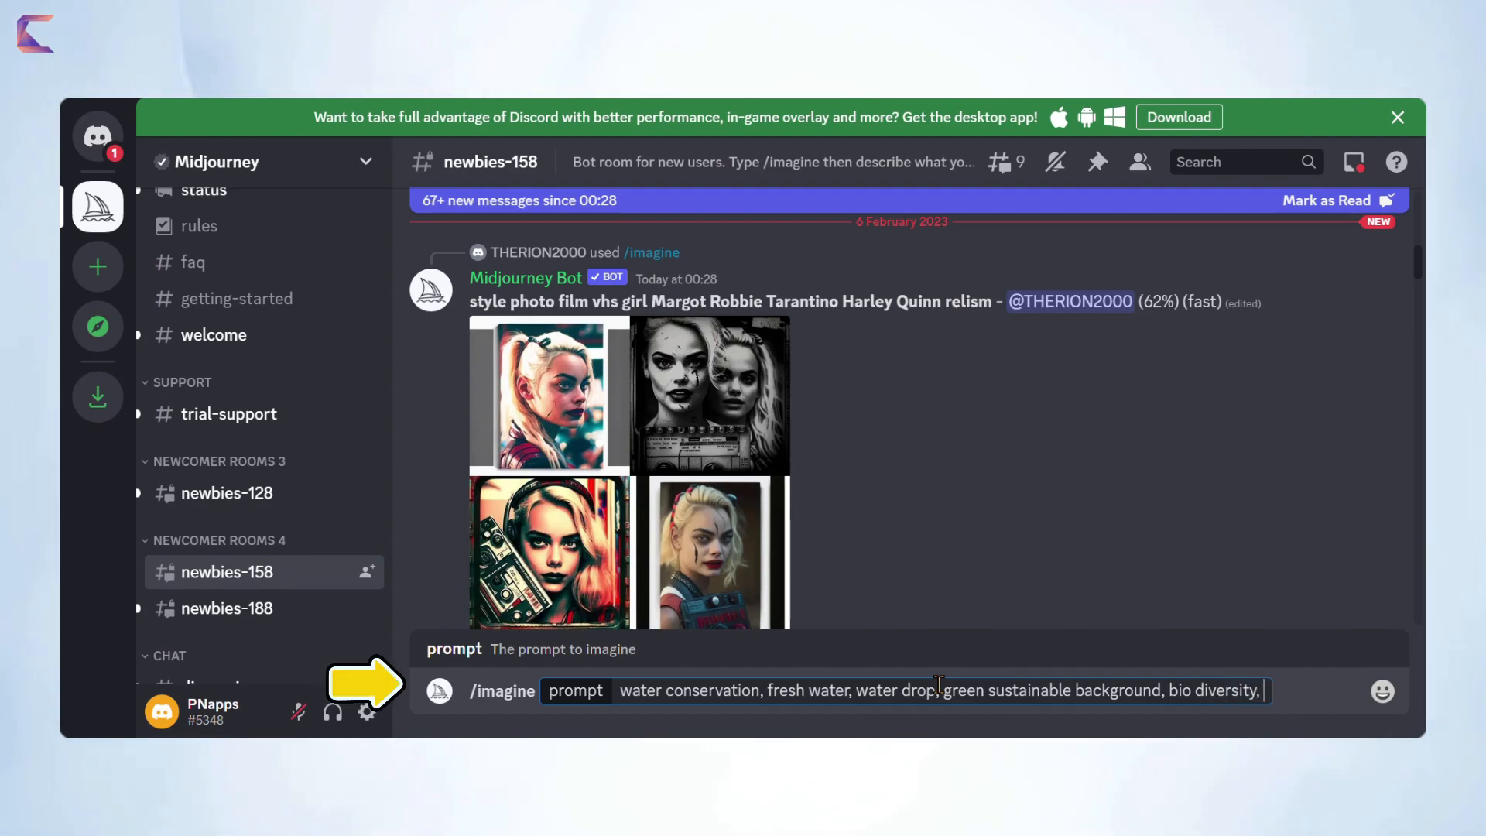
{"action": "type", "text": "drinking water, wat"}
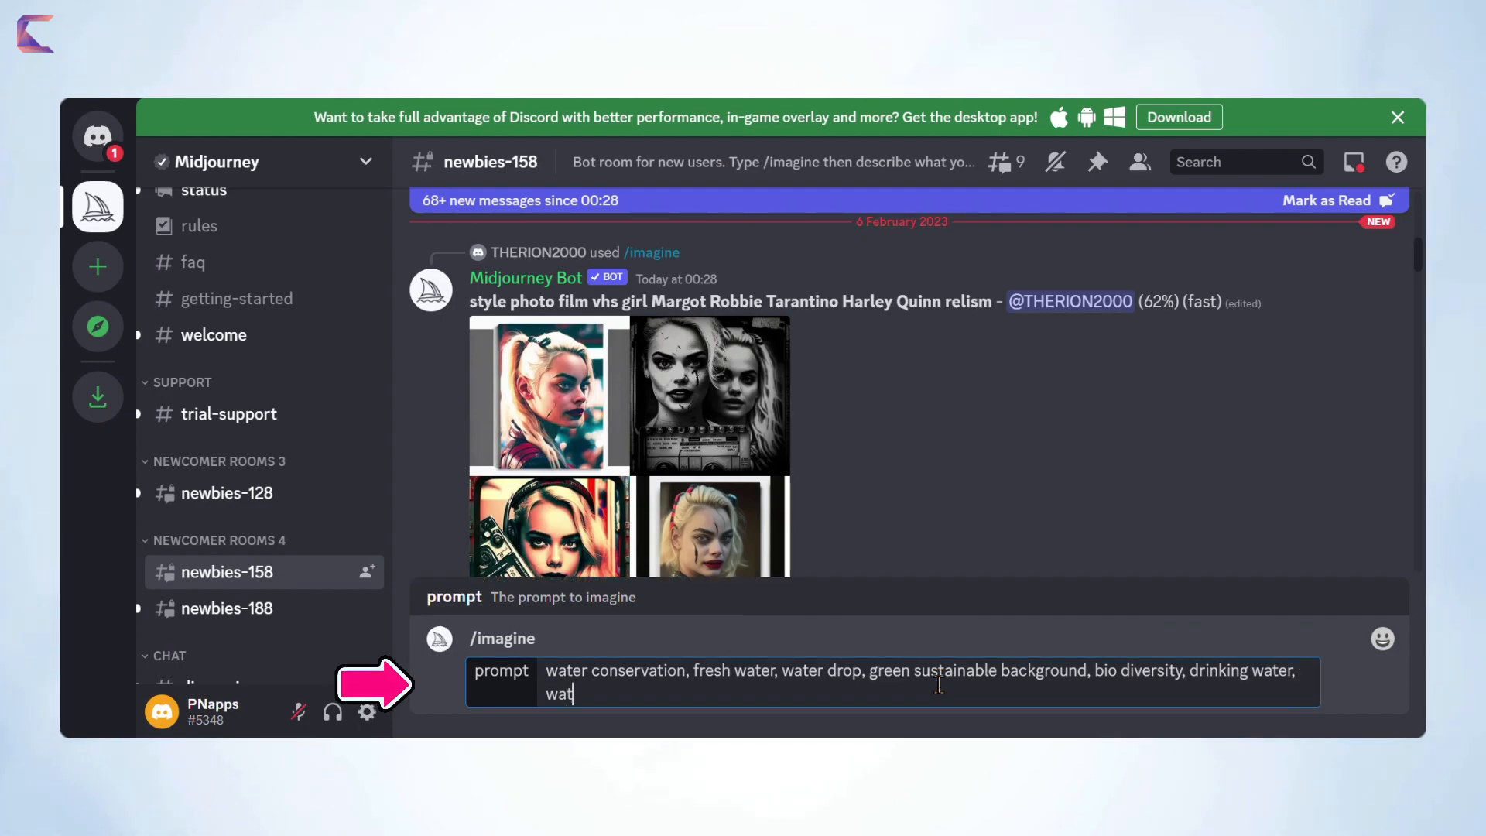
{"action": "type", "text": "er animations,"}
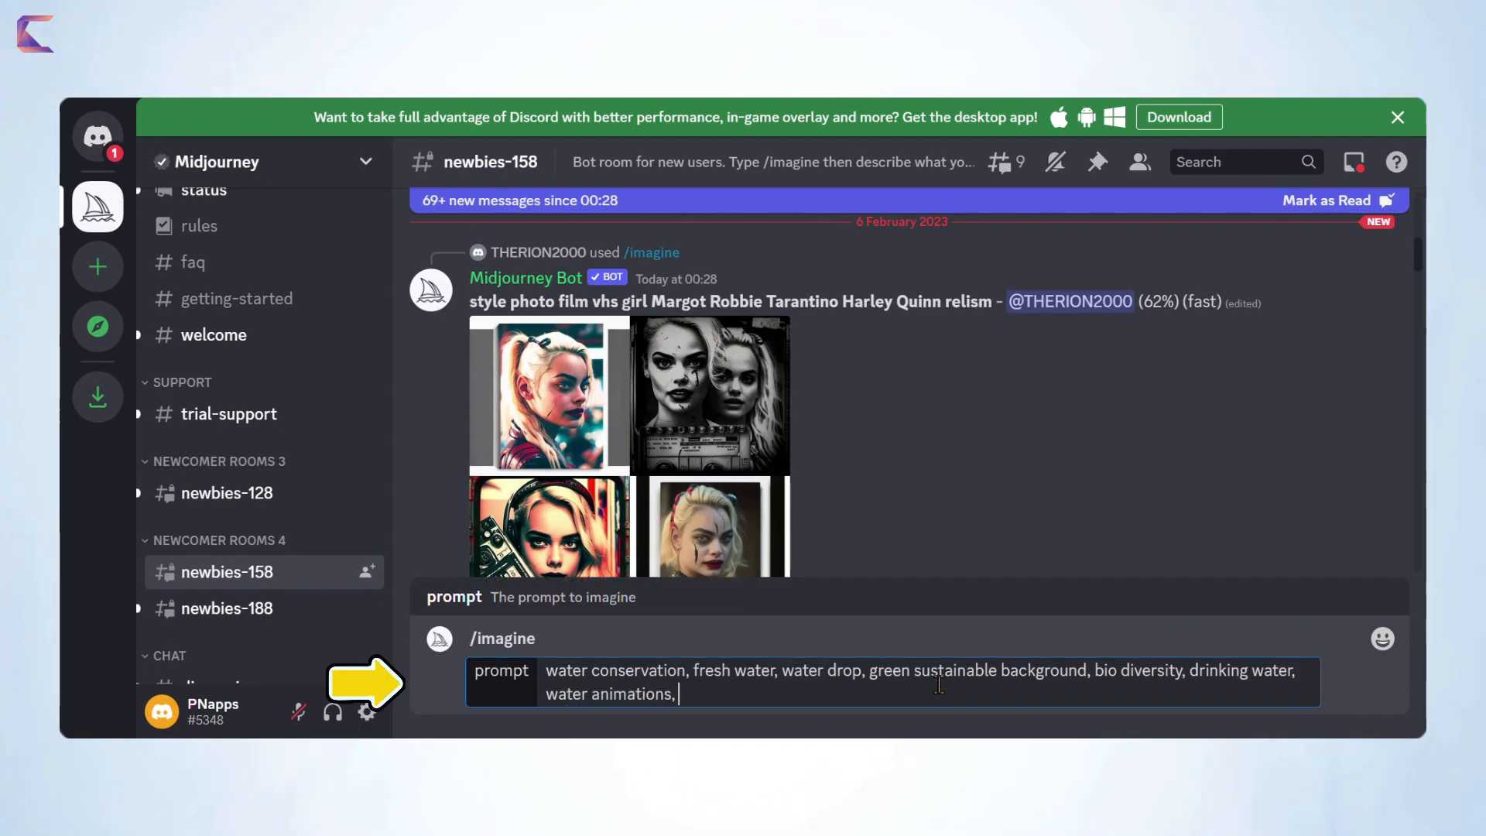
{"action": "type", "text": "fishes, cru"}
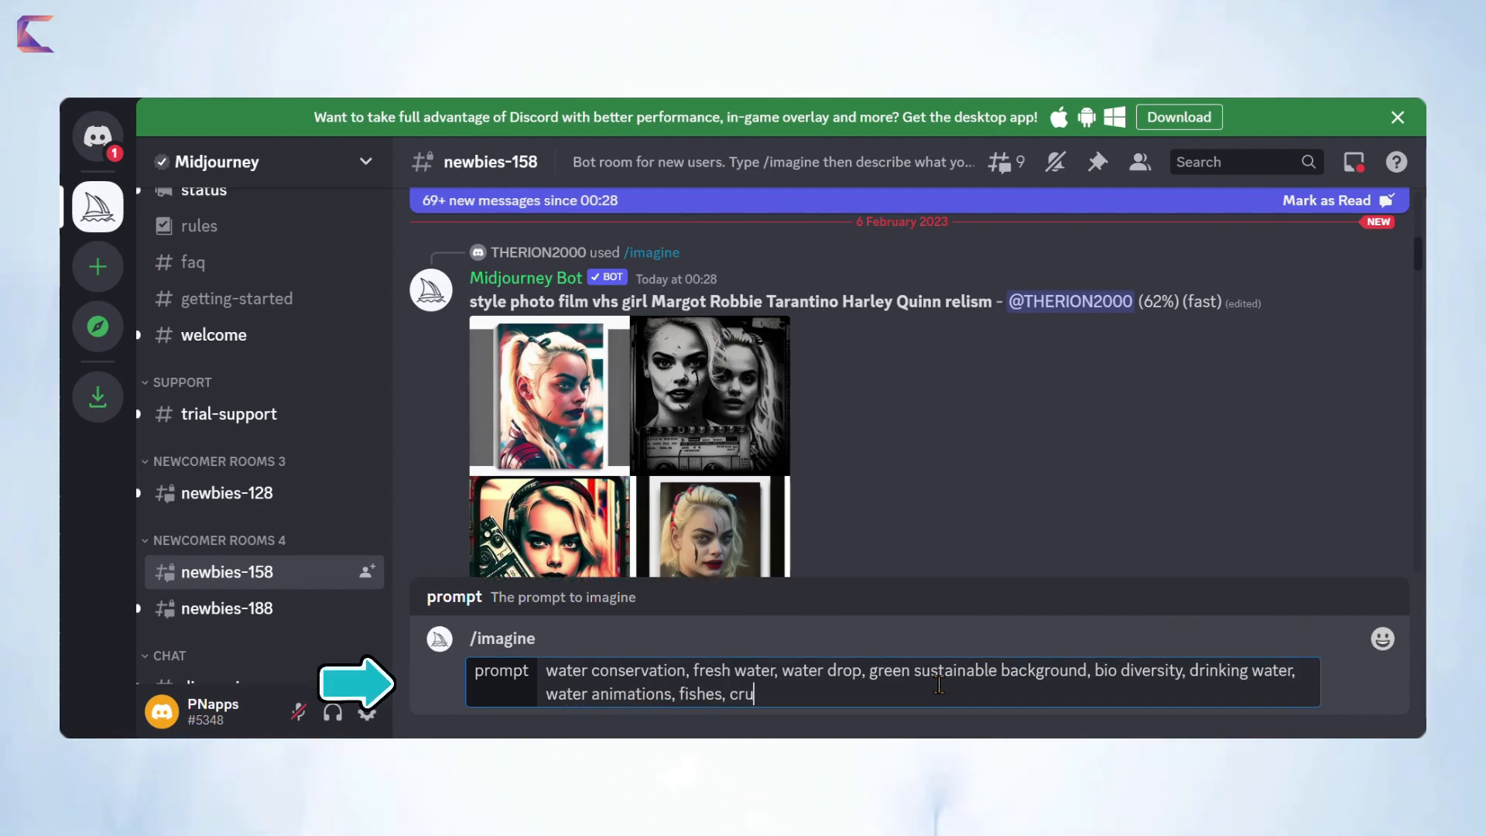
{"action": "type", "text": "ise ship"}
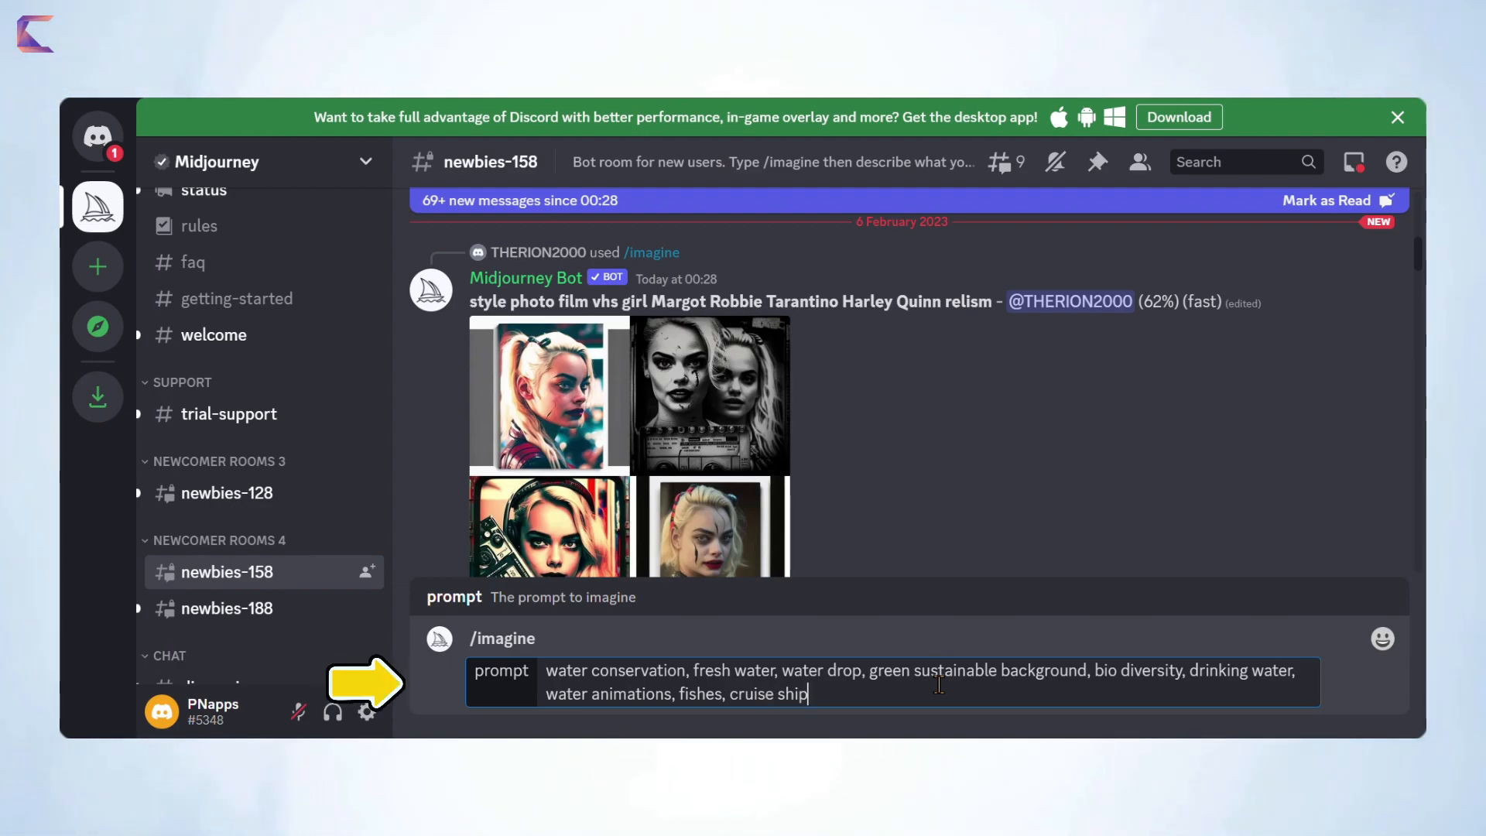
{"action": "type", "text": ","}
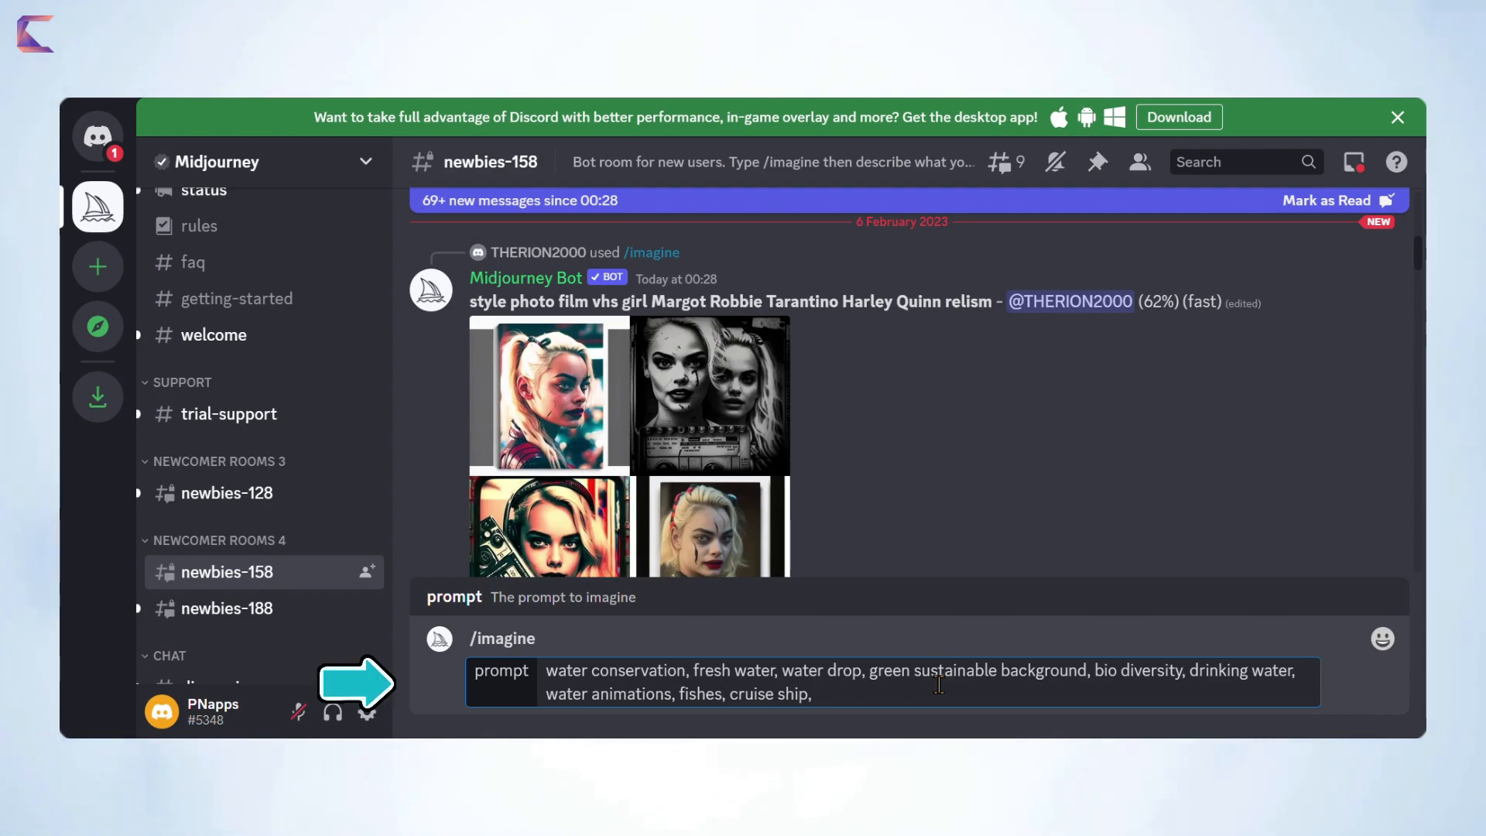
{"action": "type", "text": "gre"}
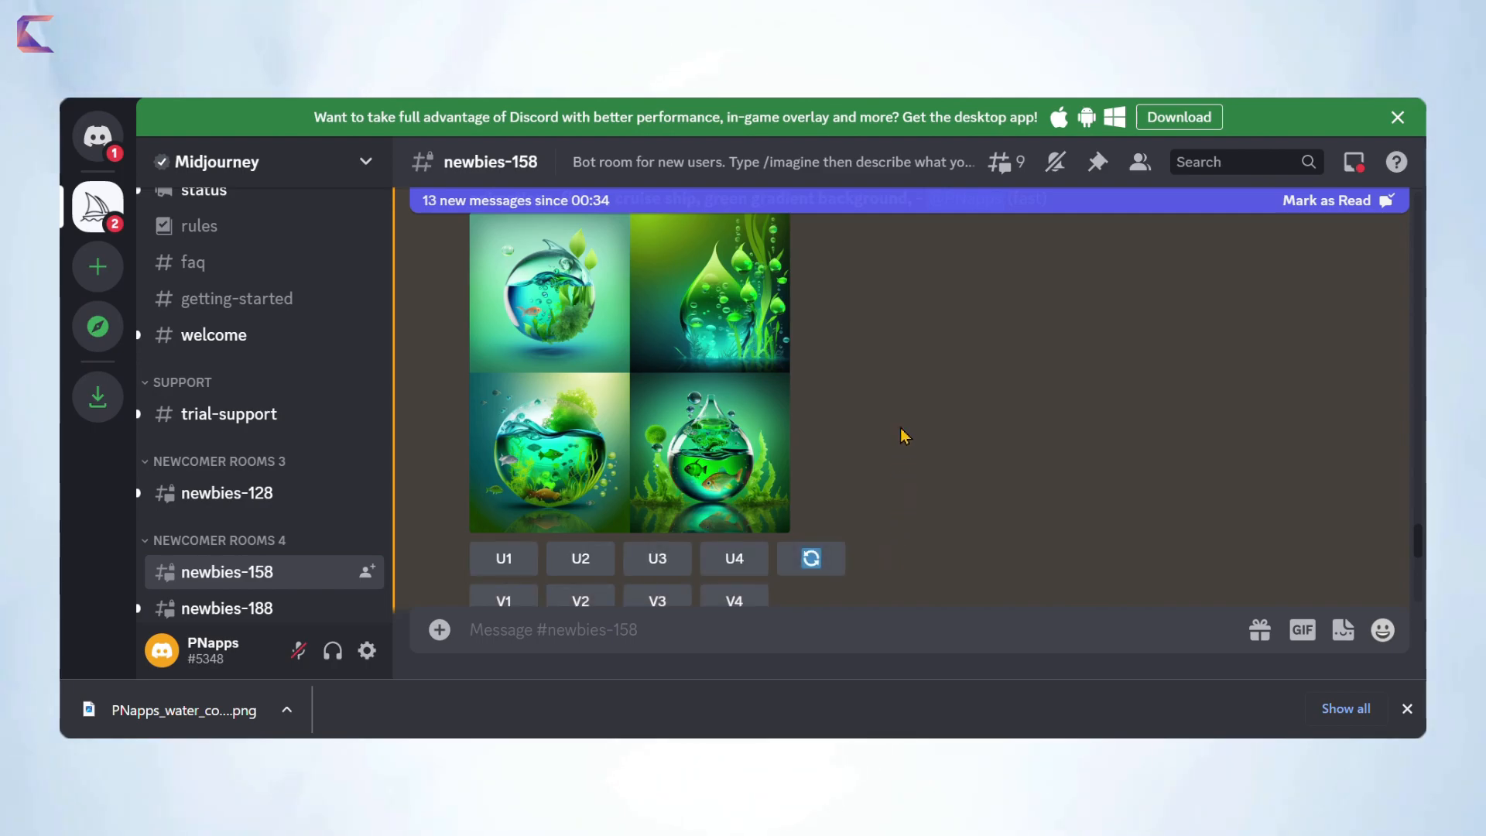
Upscale the second green water-drop image (U2) and view it full size.
{"action": "left_click", "coordinate": [579, 557]}
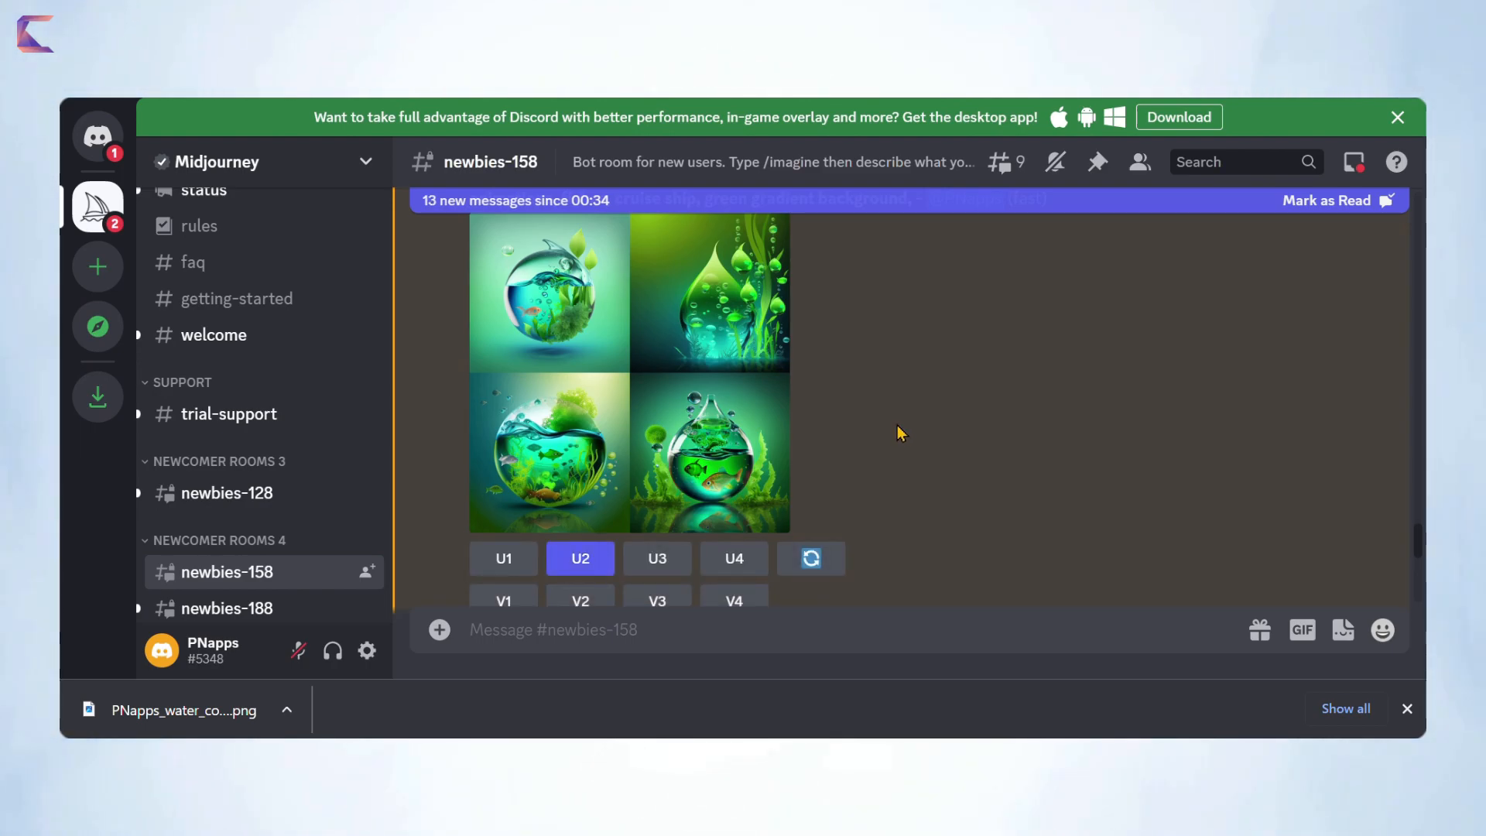
{"action": "left_click", "coordinate": [709, 294]}
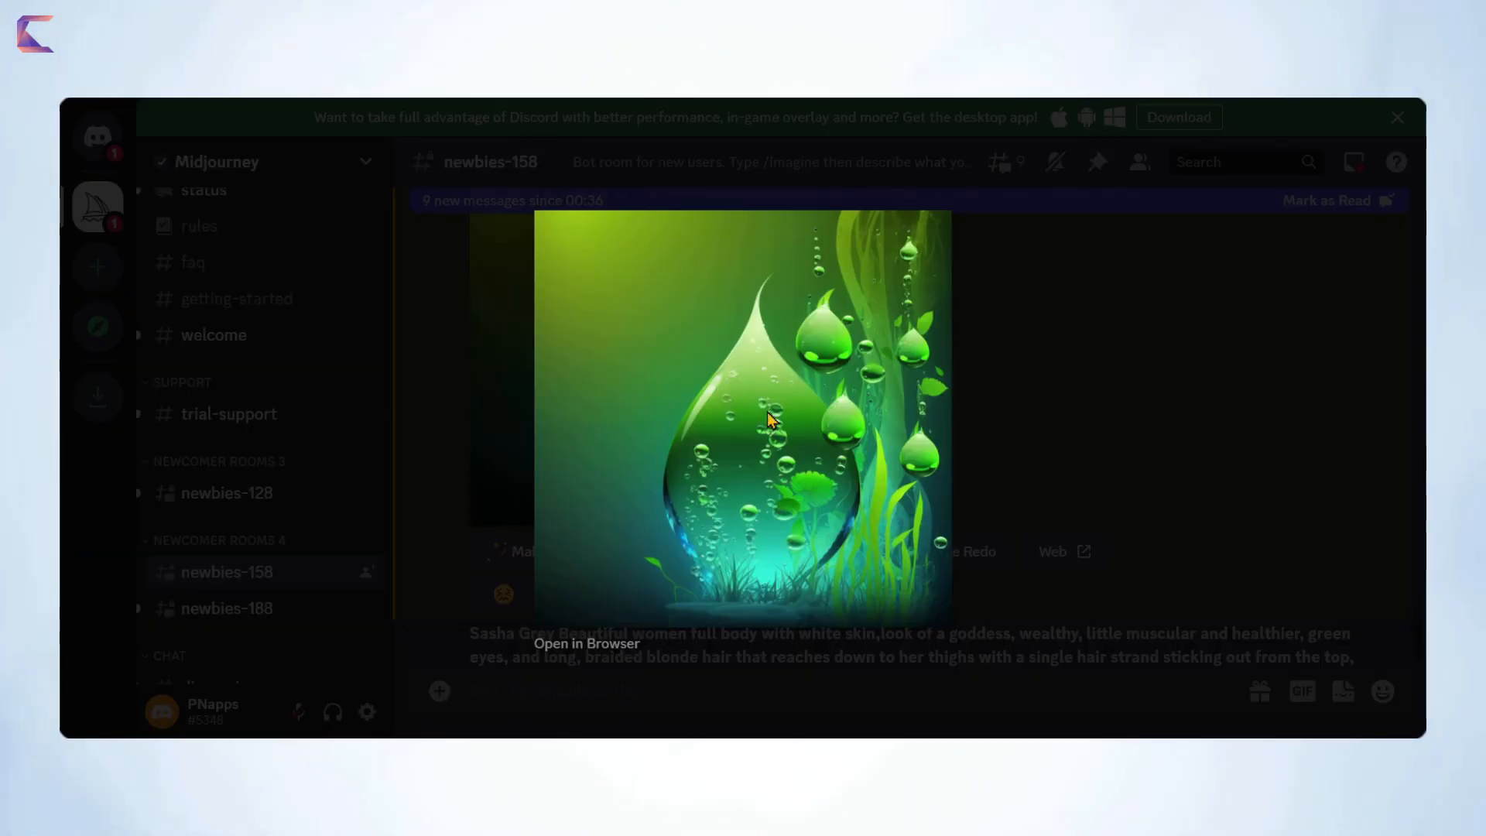
{"action": "left_click", "coordinate": [740, 416]}
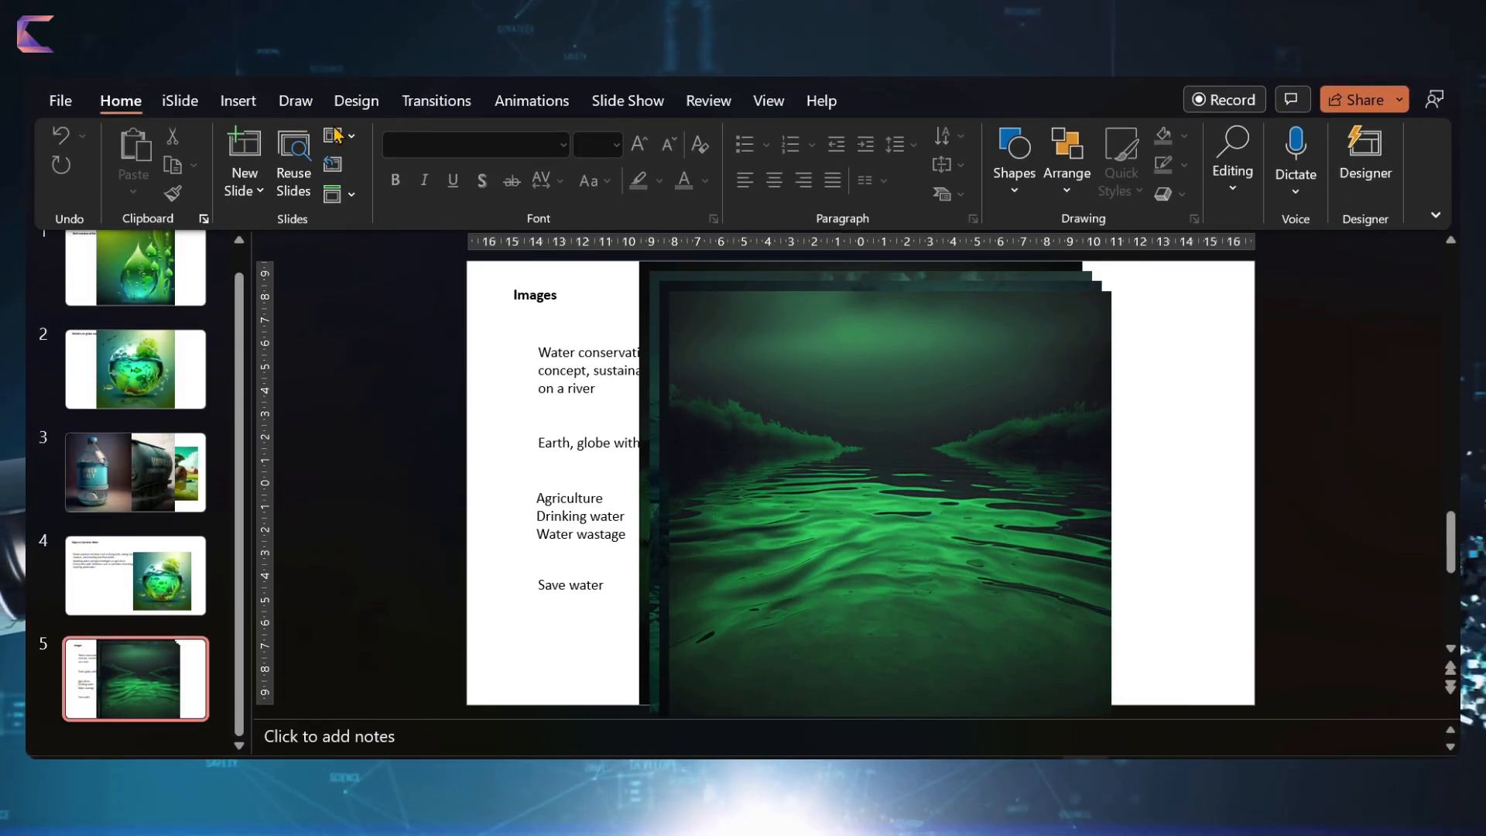
{"action": "mouse_move", "coordinate": [331, 218]}
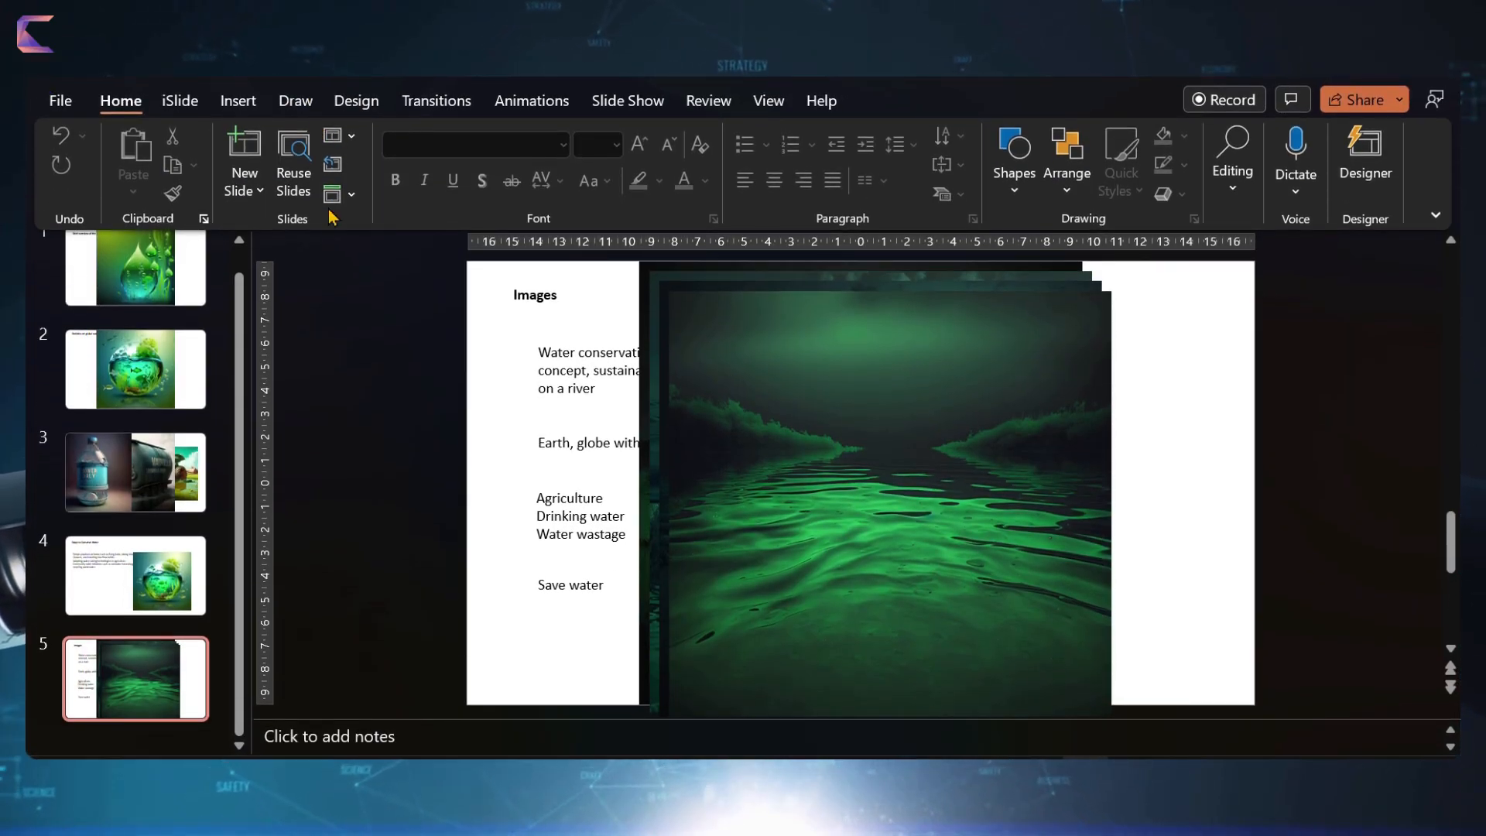
Go to slide 1 with the water drop and enter Slide Master view.
{"action": "left_click", "coordinate": [136, 291]}
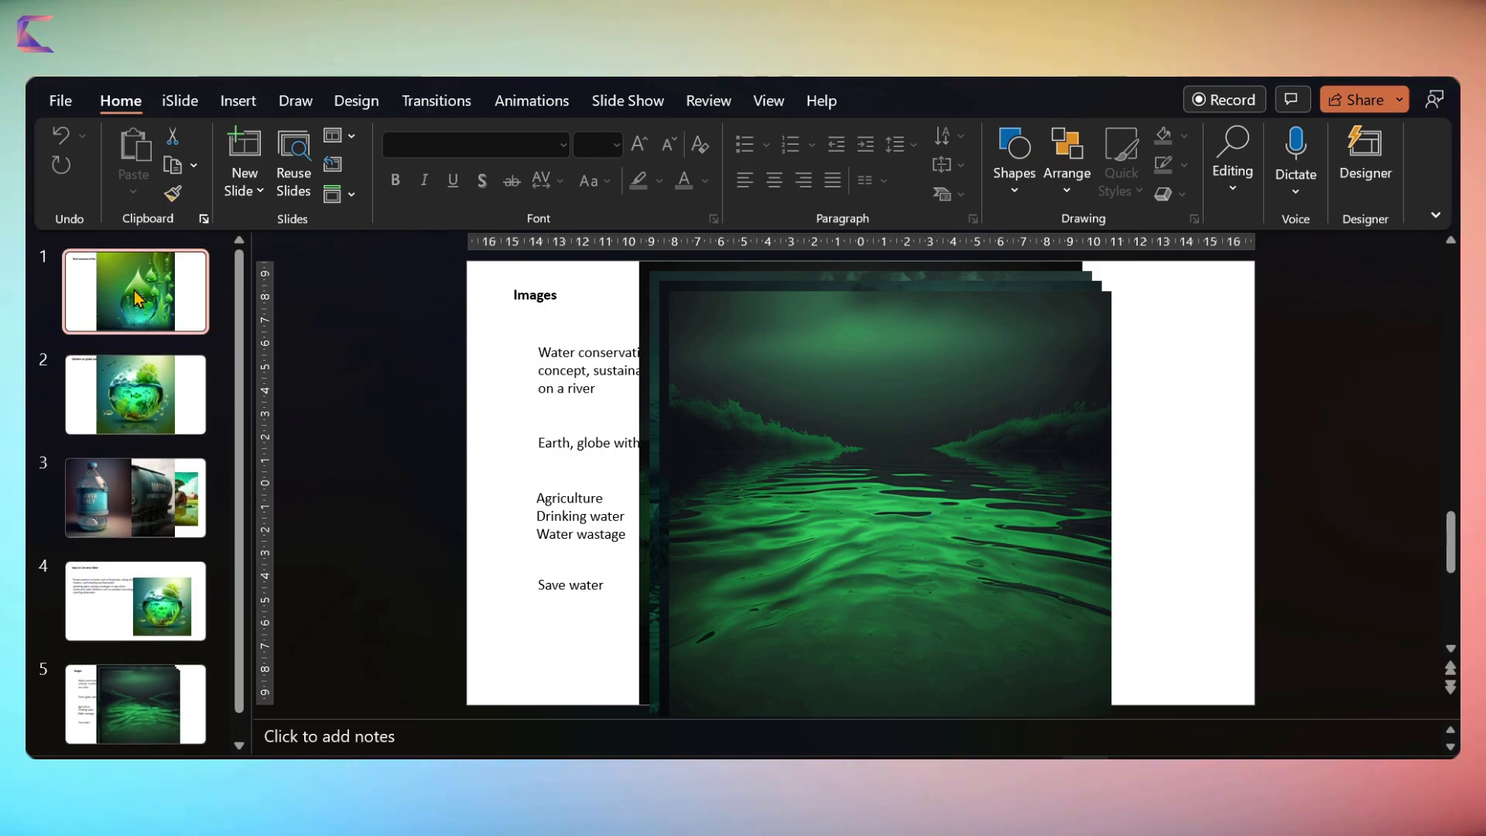
{"action": "left_click", "coordinate": [136, 291]}
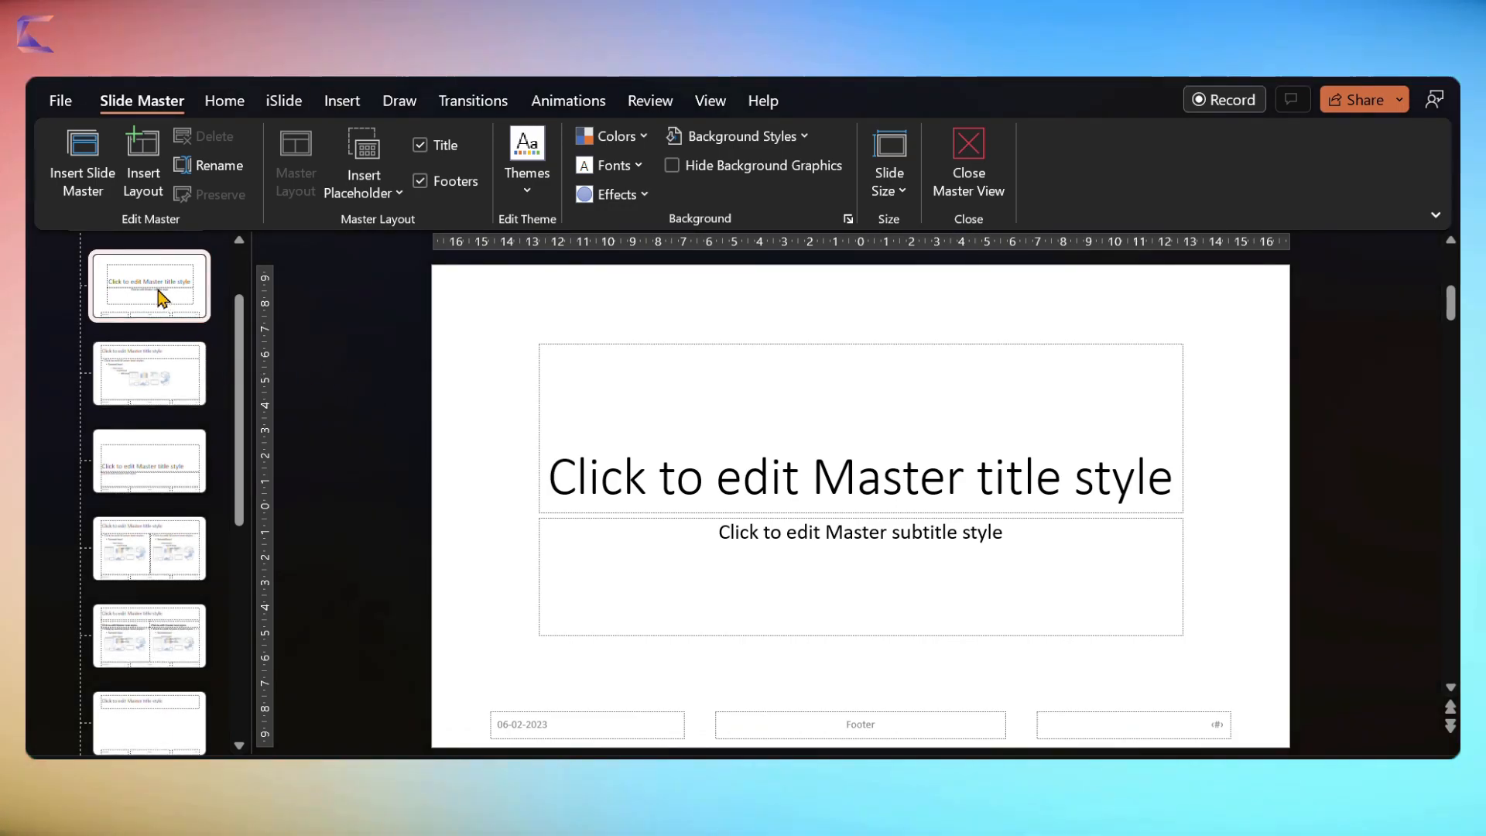
Remove the title layout's footer placeholders and close Master view.
{"action": "left_click", "coordinate": [149, 373]}
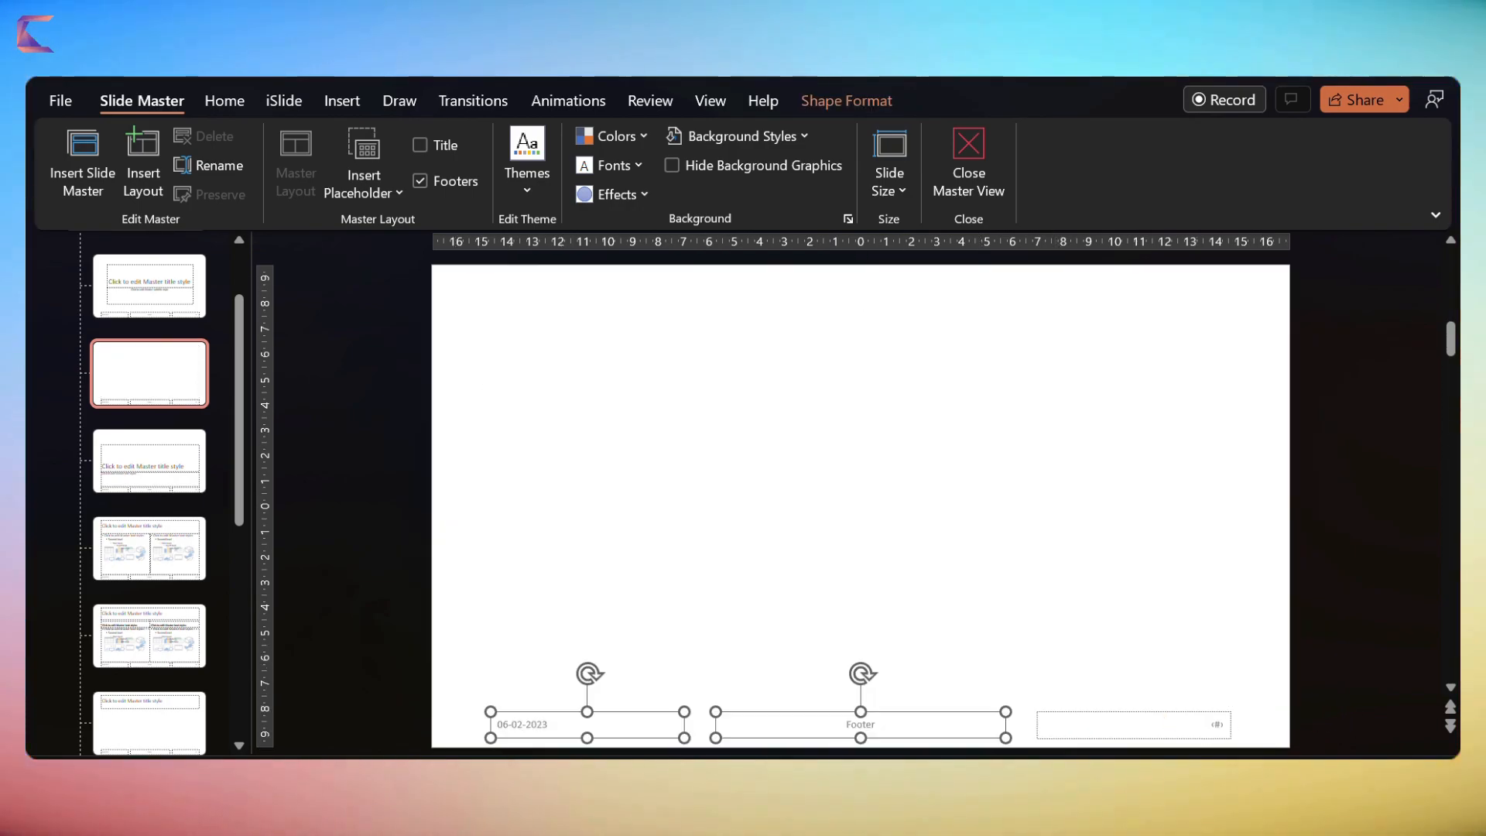
{"action": "left_click", "coordinate": [419, 181]}
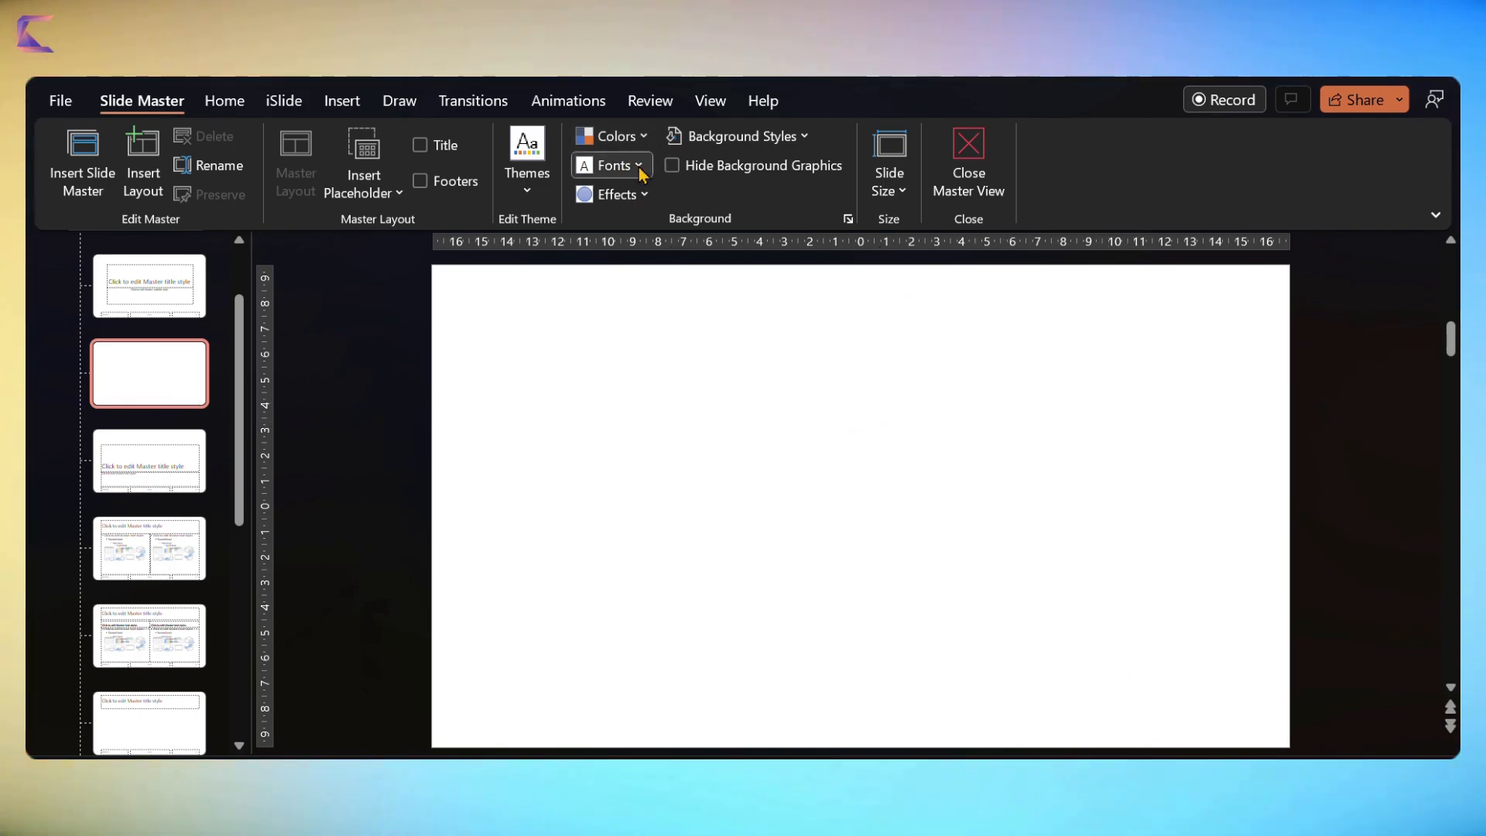
{"action": "left_click", "coordinate": [967, 161]}
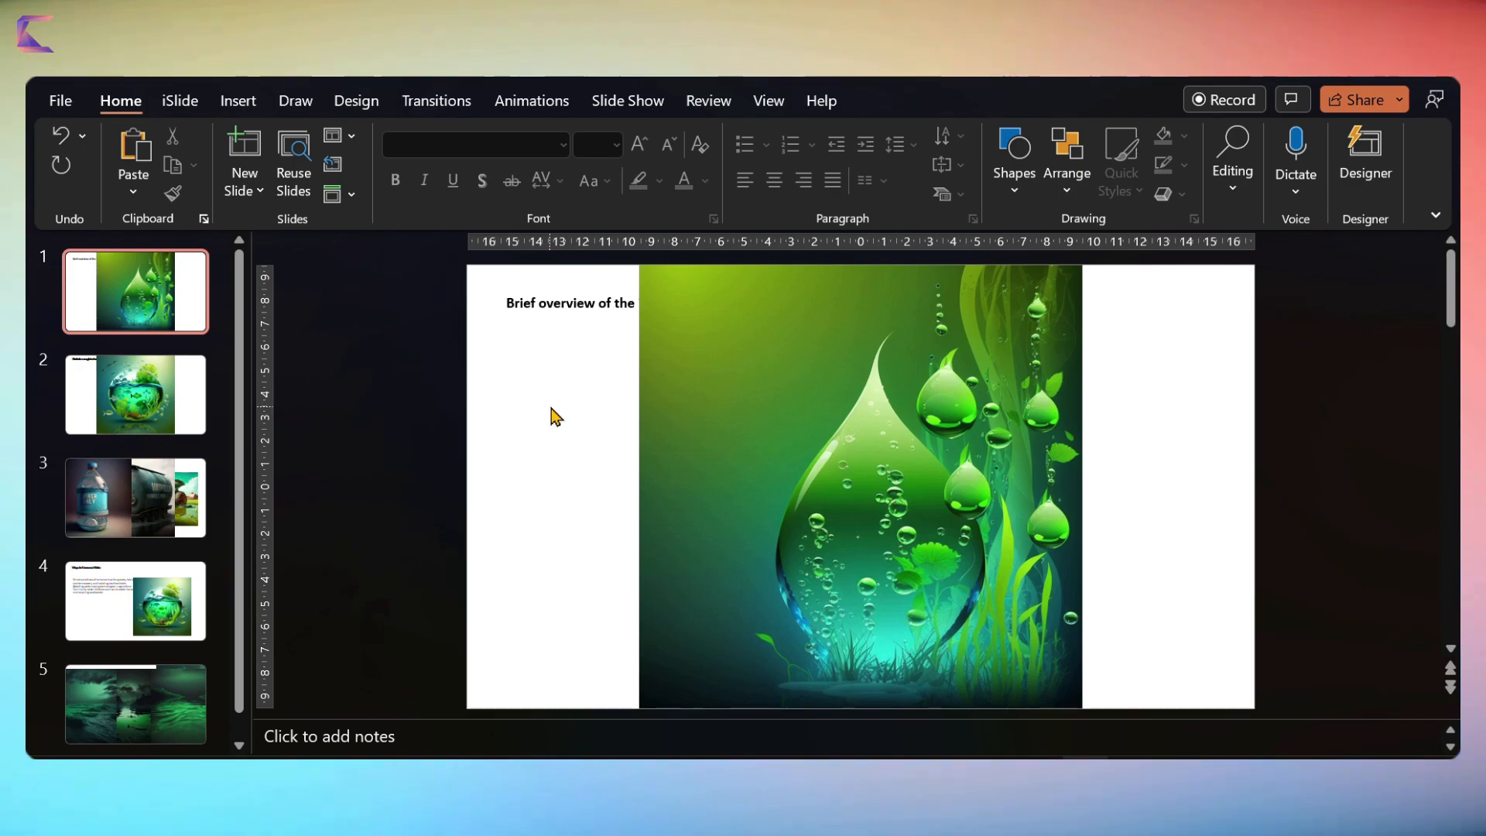
Duplicate the droplet slide and dismiss the Designer pane.
{"action": "left_click", "coordinate": [1364, 156]}
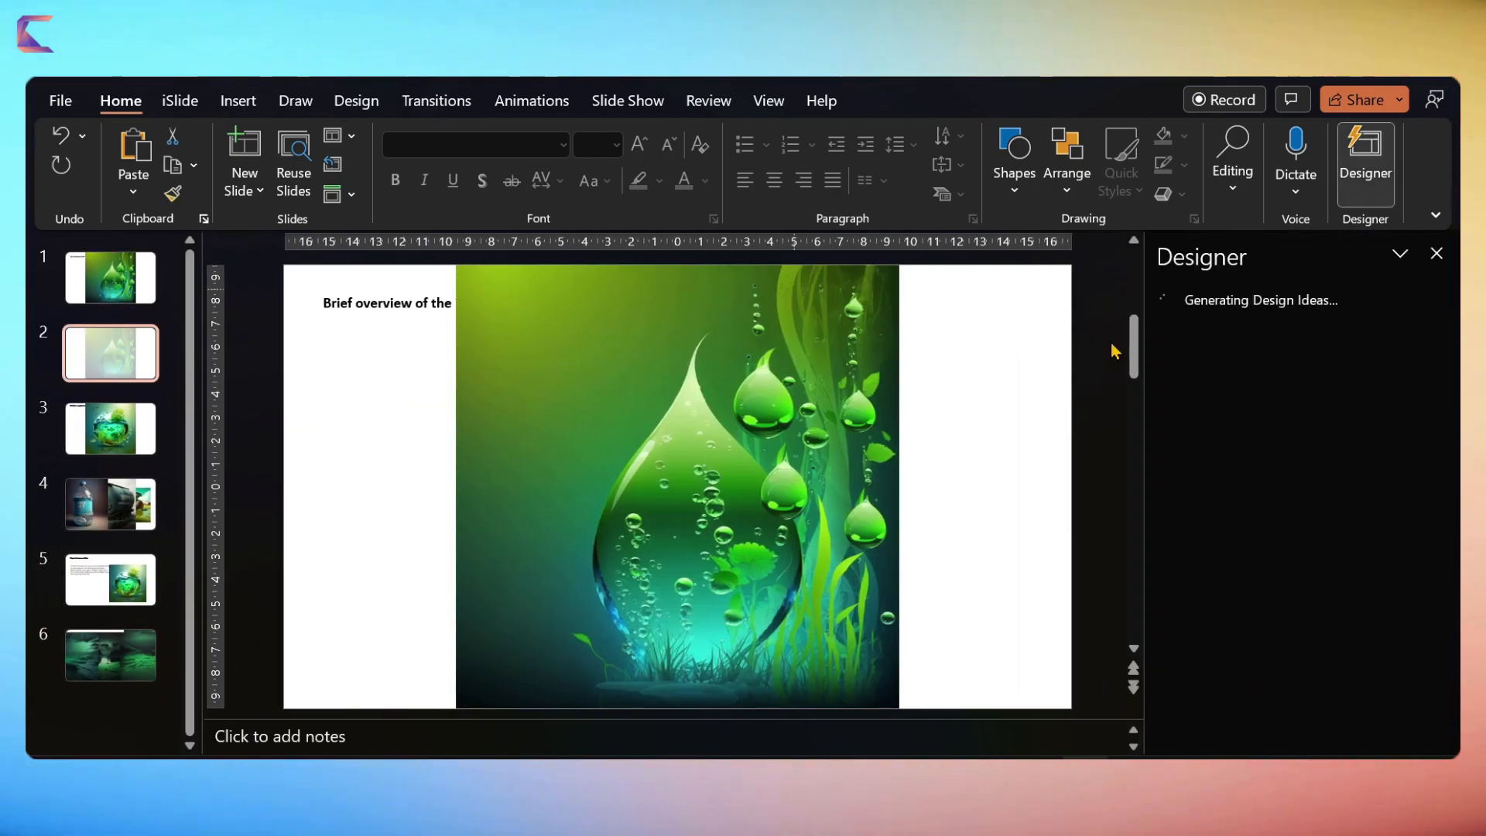
{"action": "left_click", "coordinate": [1436, 253]}
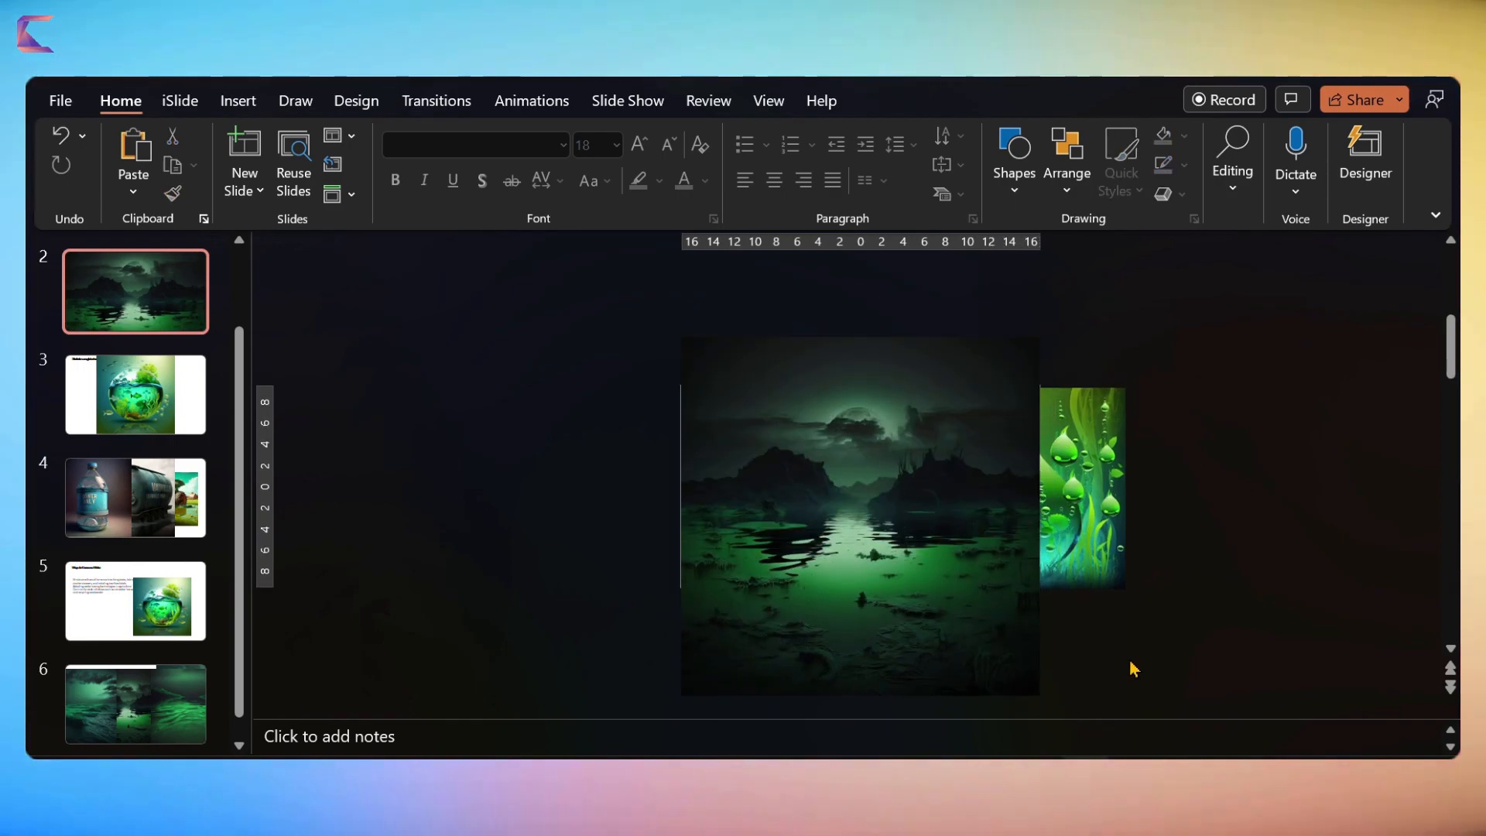
Crop the lake picture to a 19.05 x 33.87 cm widescreen strip filling slide 2.
{"action": "left_click", "coordinate": [1081, 487]}
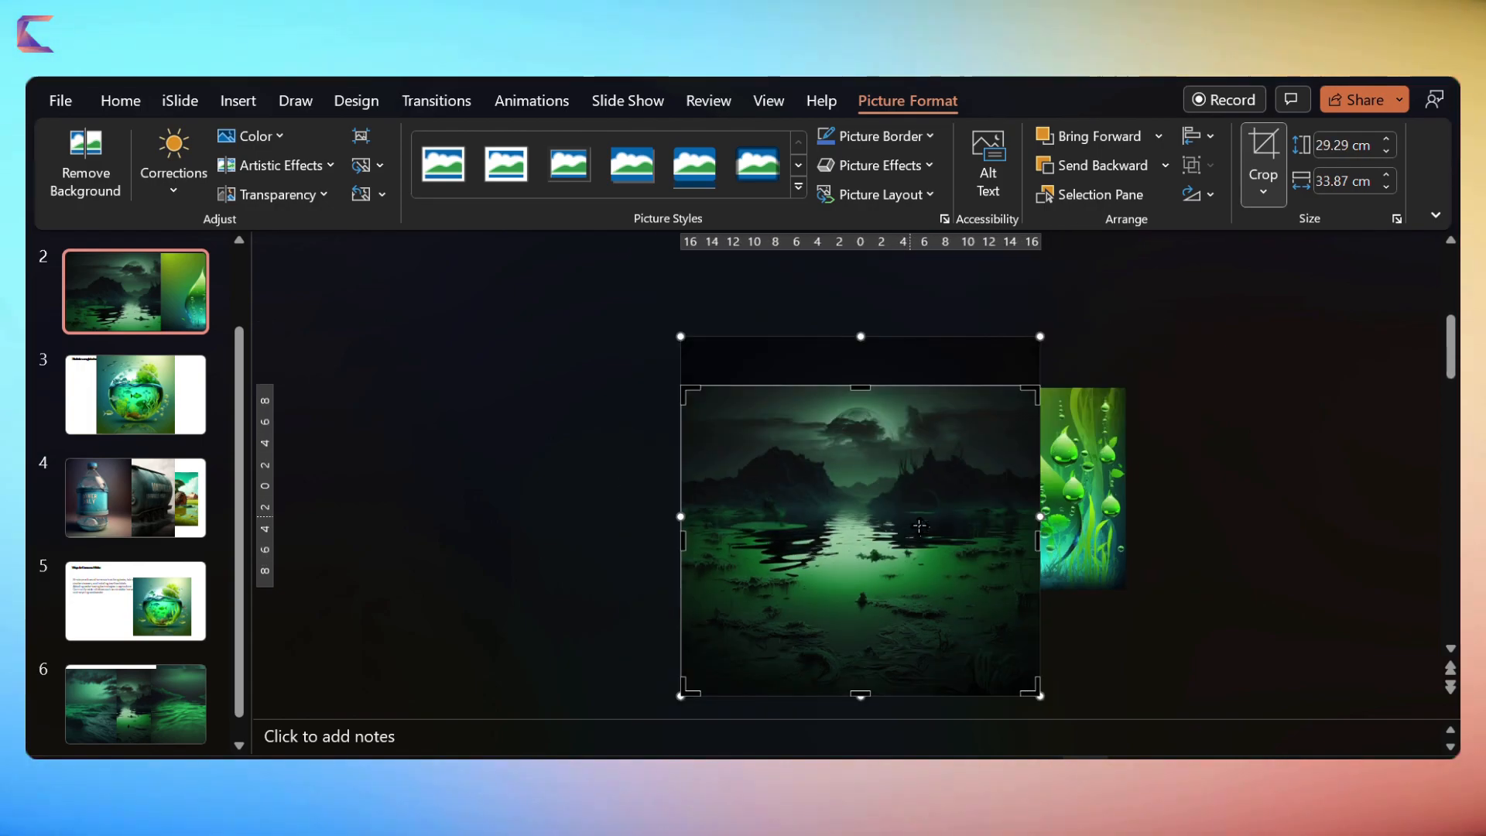
{"action": "left_click_drag", "start_coordinate": [859, 695], "coordinate": [859, 585]}
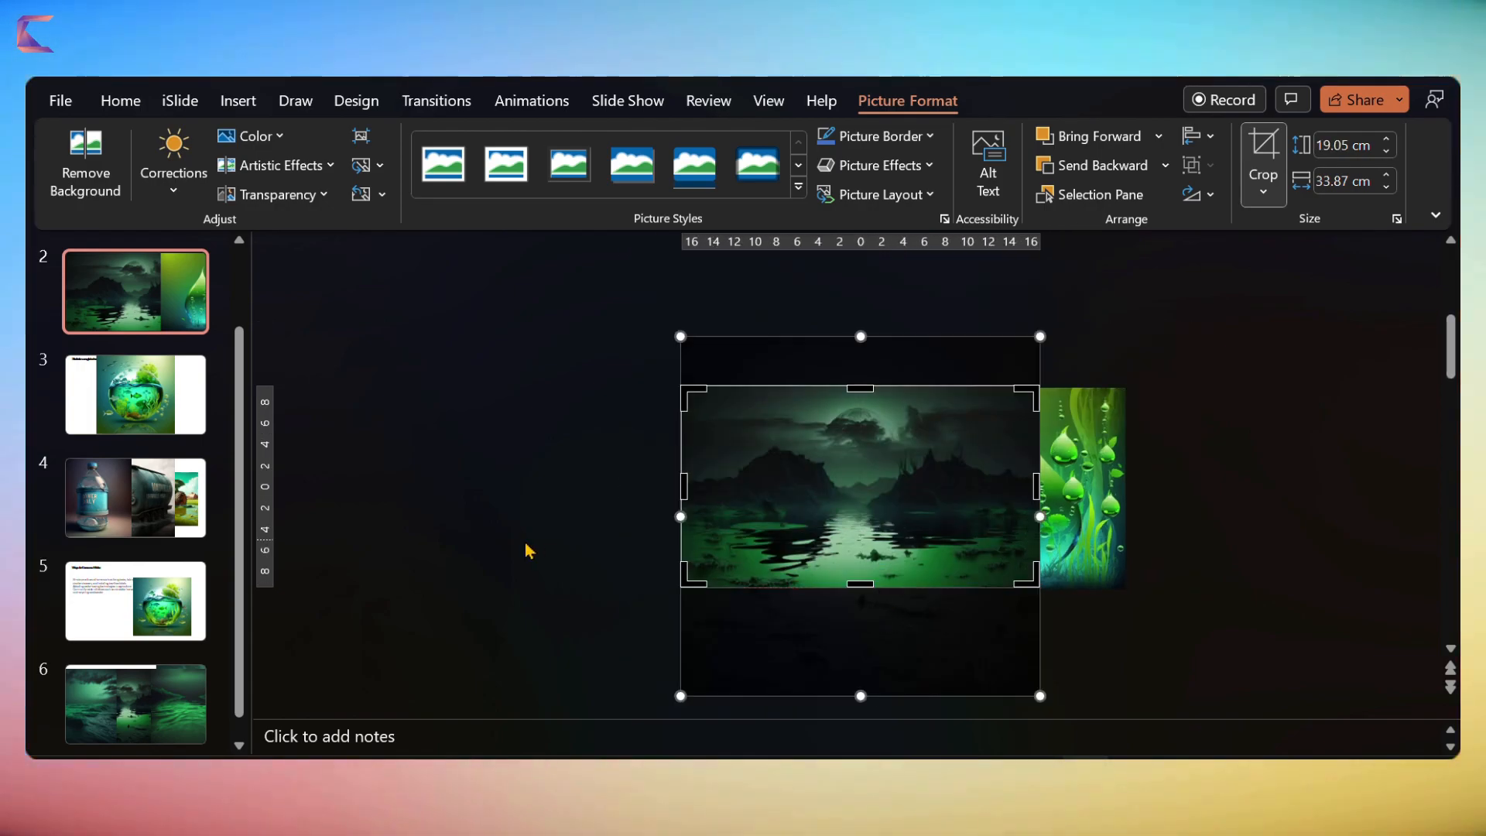
{"action": "left_click", "coordinate": [119, 101]}
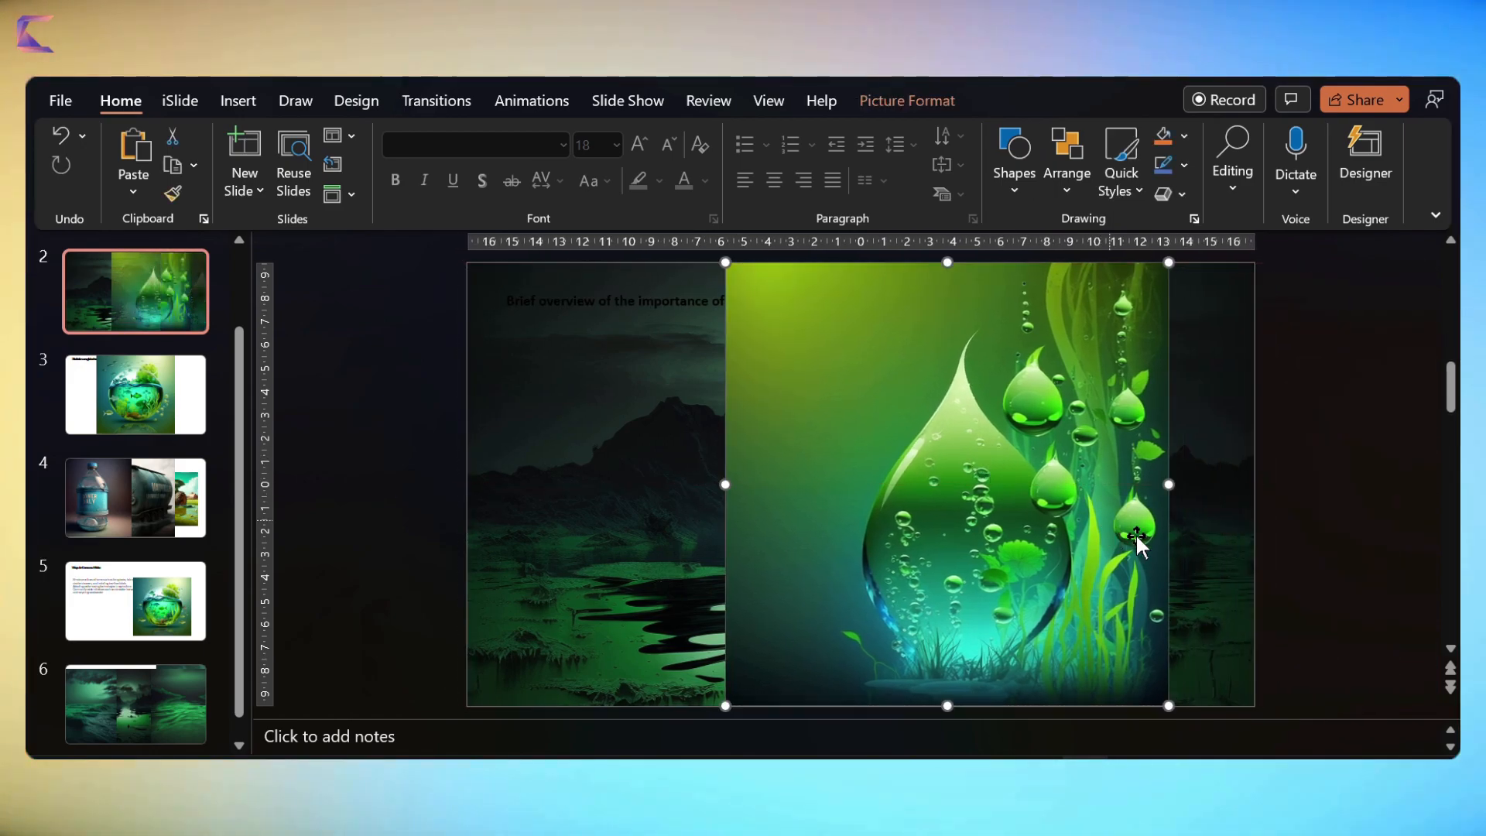
Select the droplet picture to crop it into a circle.
{"action": "left_click", "coordinate": [906, 101]}
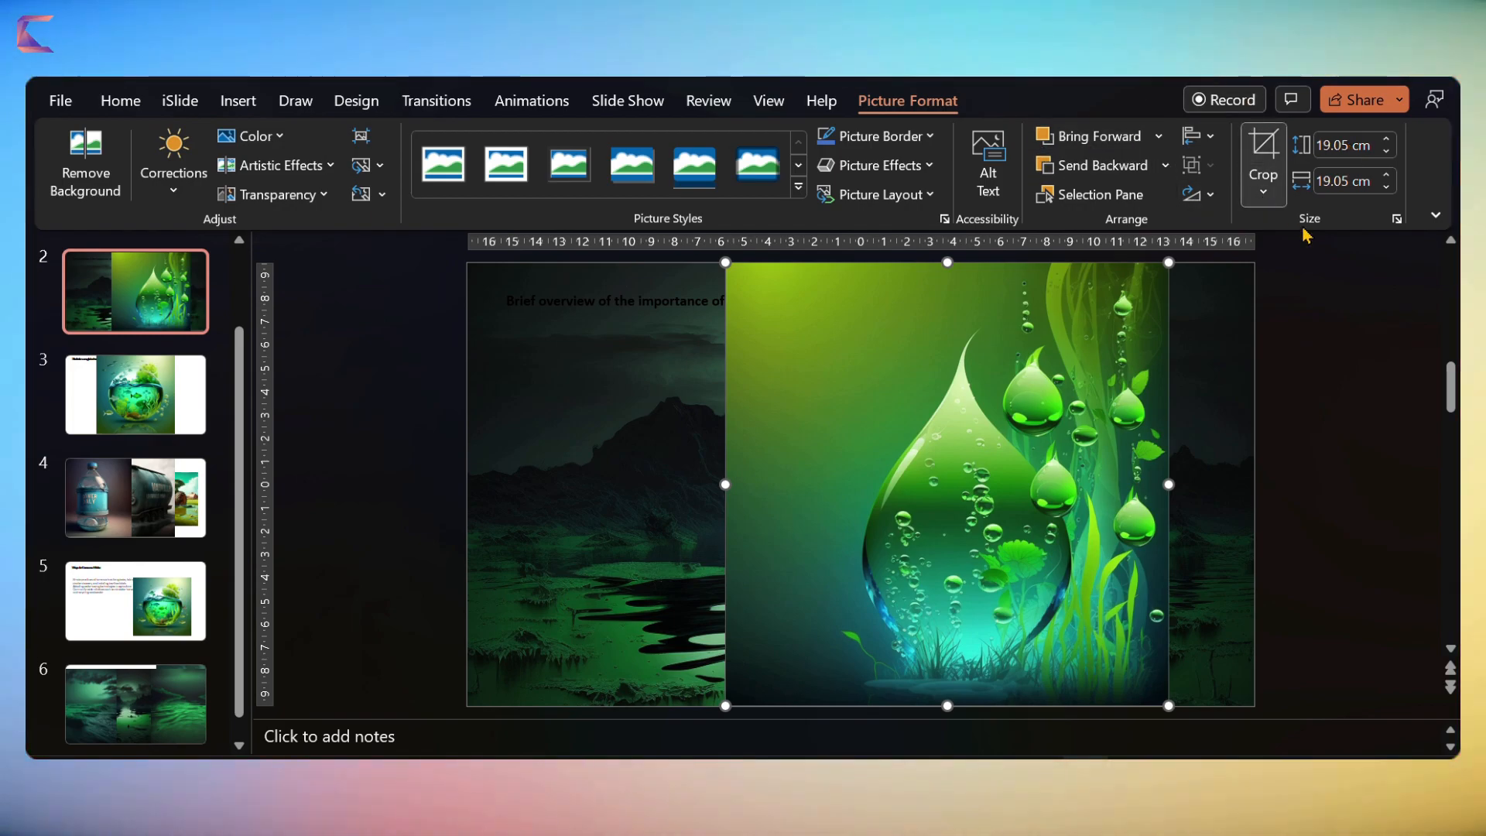
{"action": "mouse_move", "coordinate": [1079, 107]}
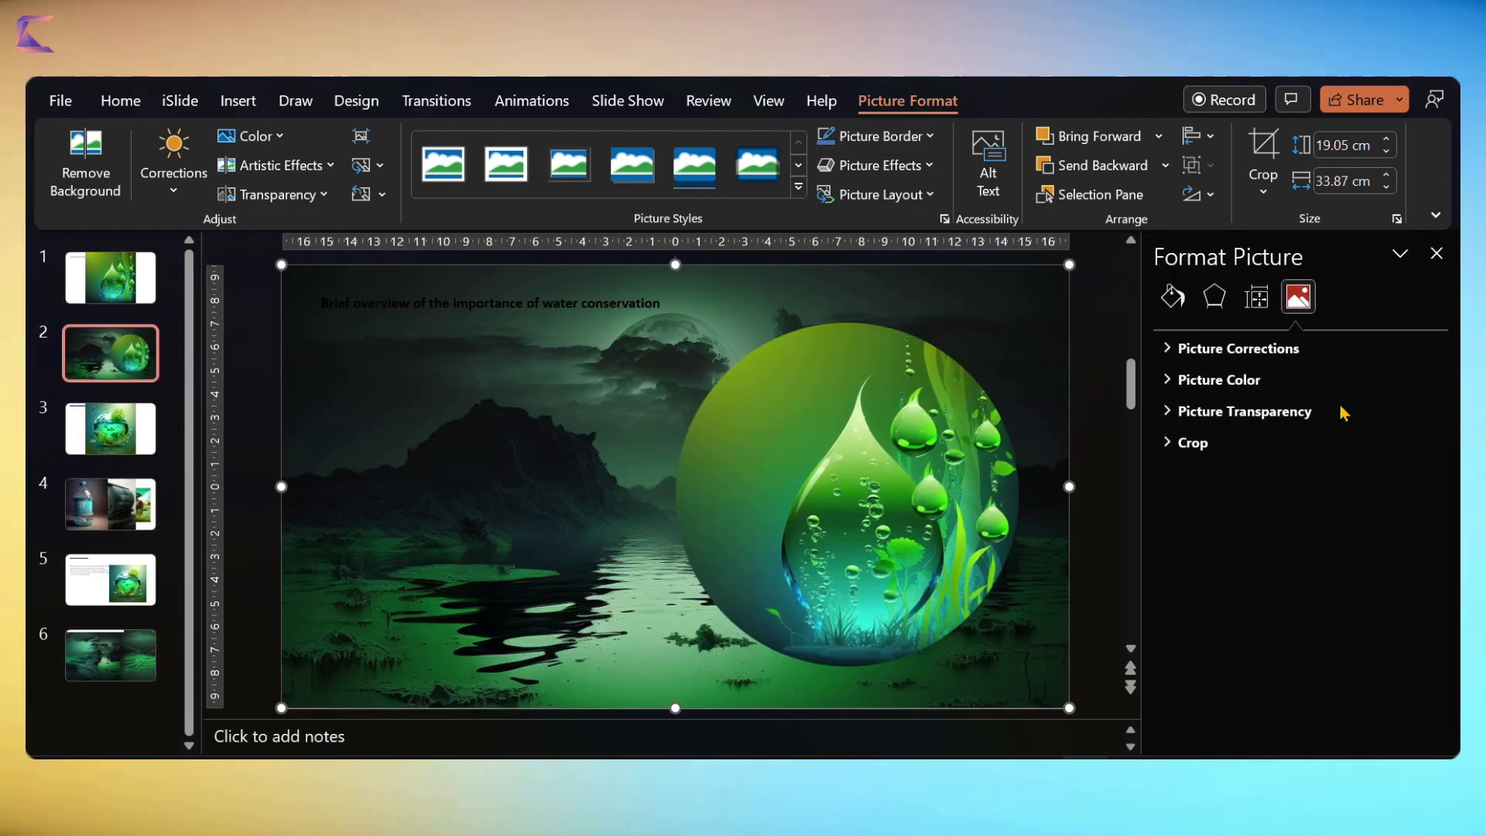
Lower the lake picture's brightness and set it as a pale teal slide background.
{"action": "left_click", "coordinate": [1219, 379]}
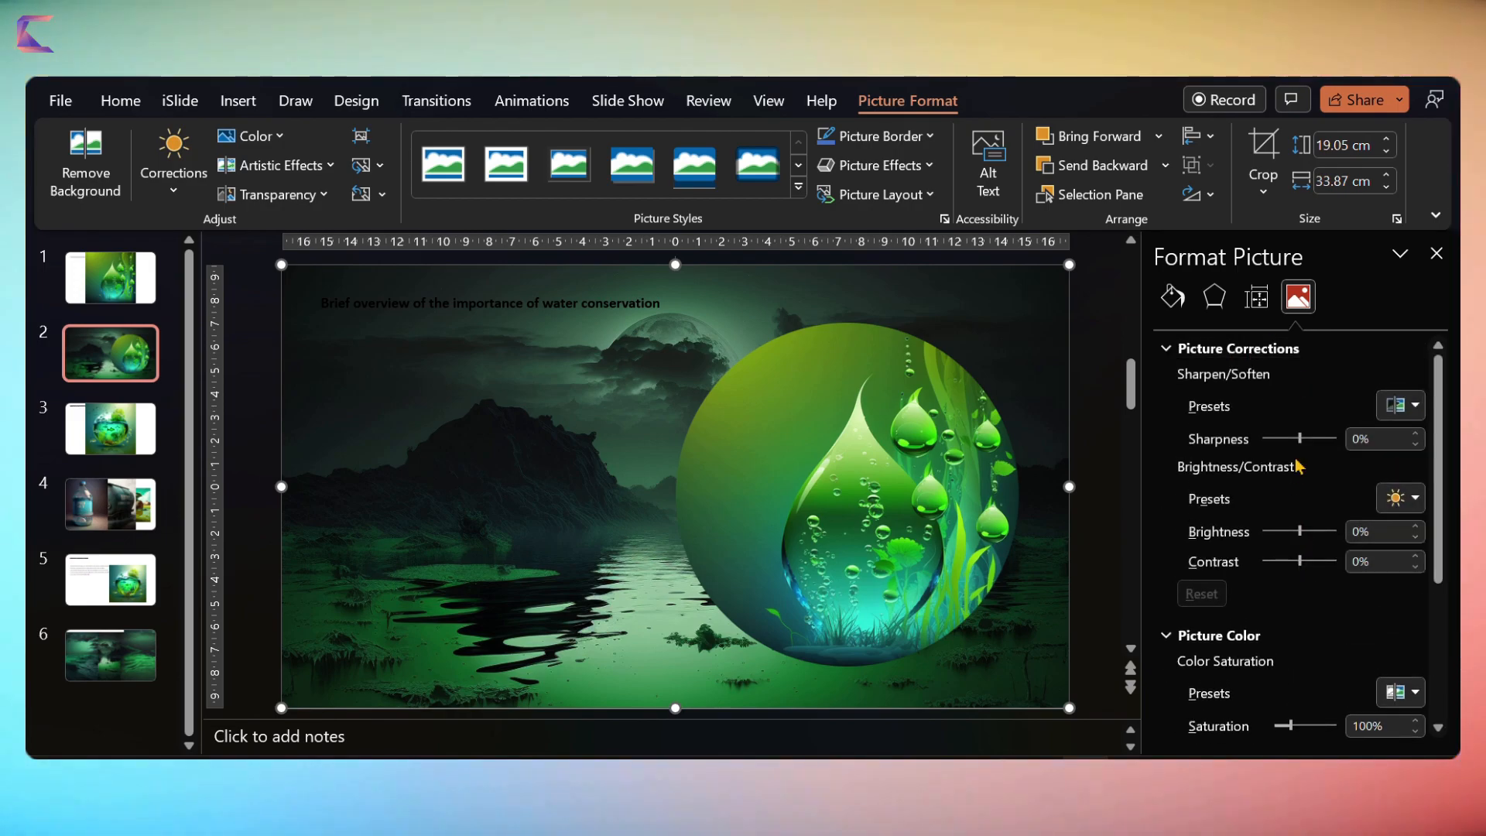
{"action": "left_click_drag", "start_coordinate": [1304, 531], "coordinate": [1285, 531]}
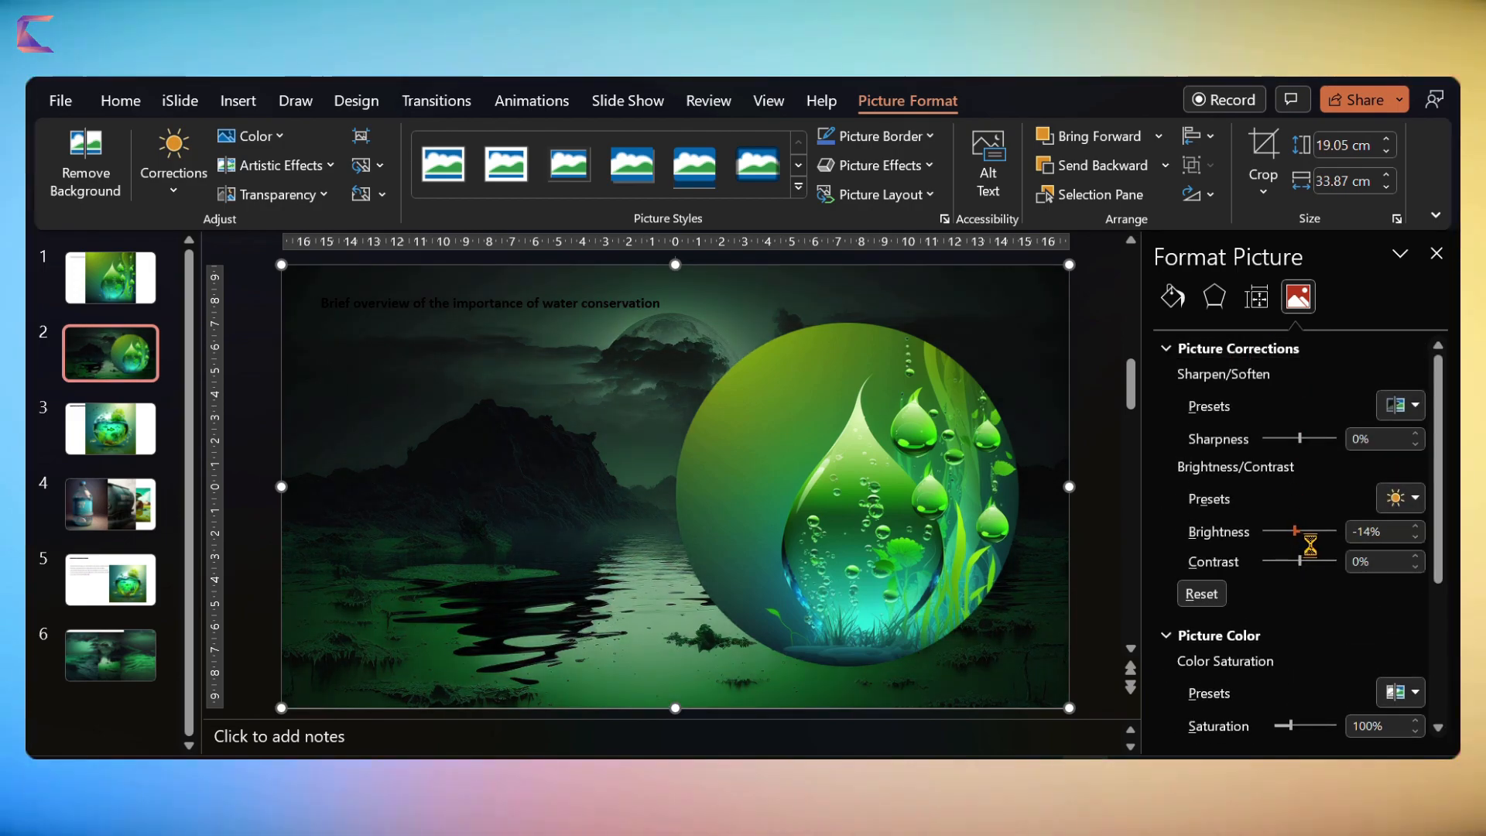
{"action": "left_click", "coordinate": [121, 101]}
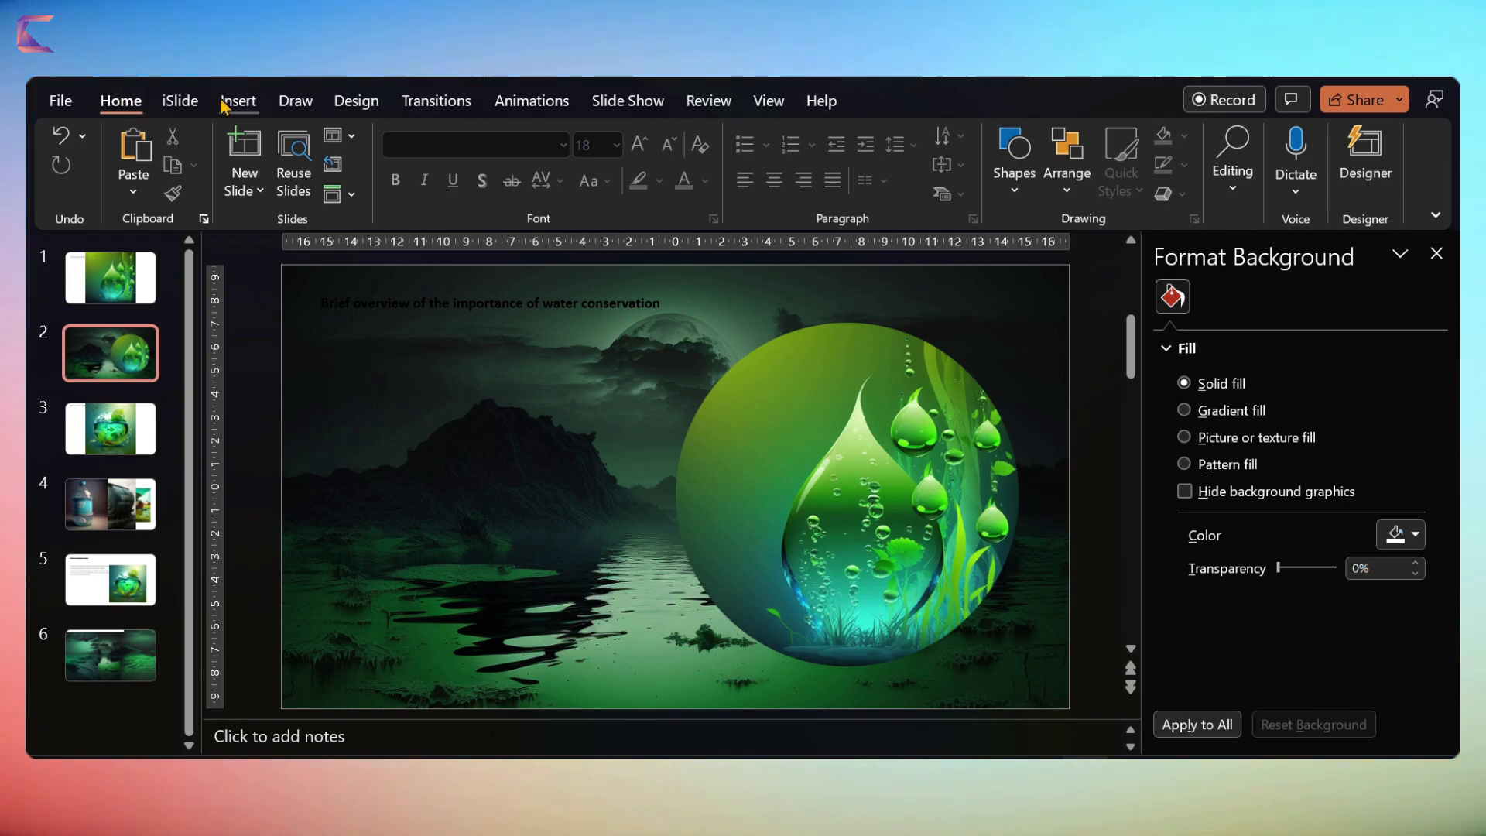
{"action": "left_click", "coordinate": [239, 101]}
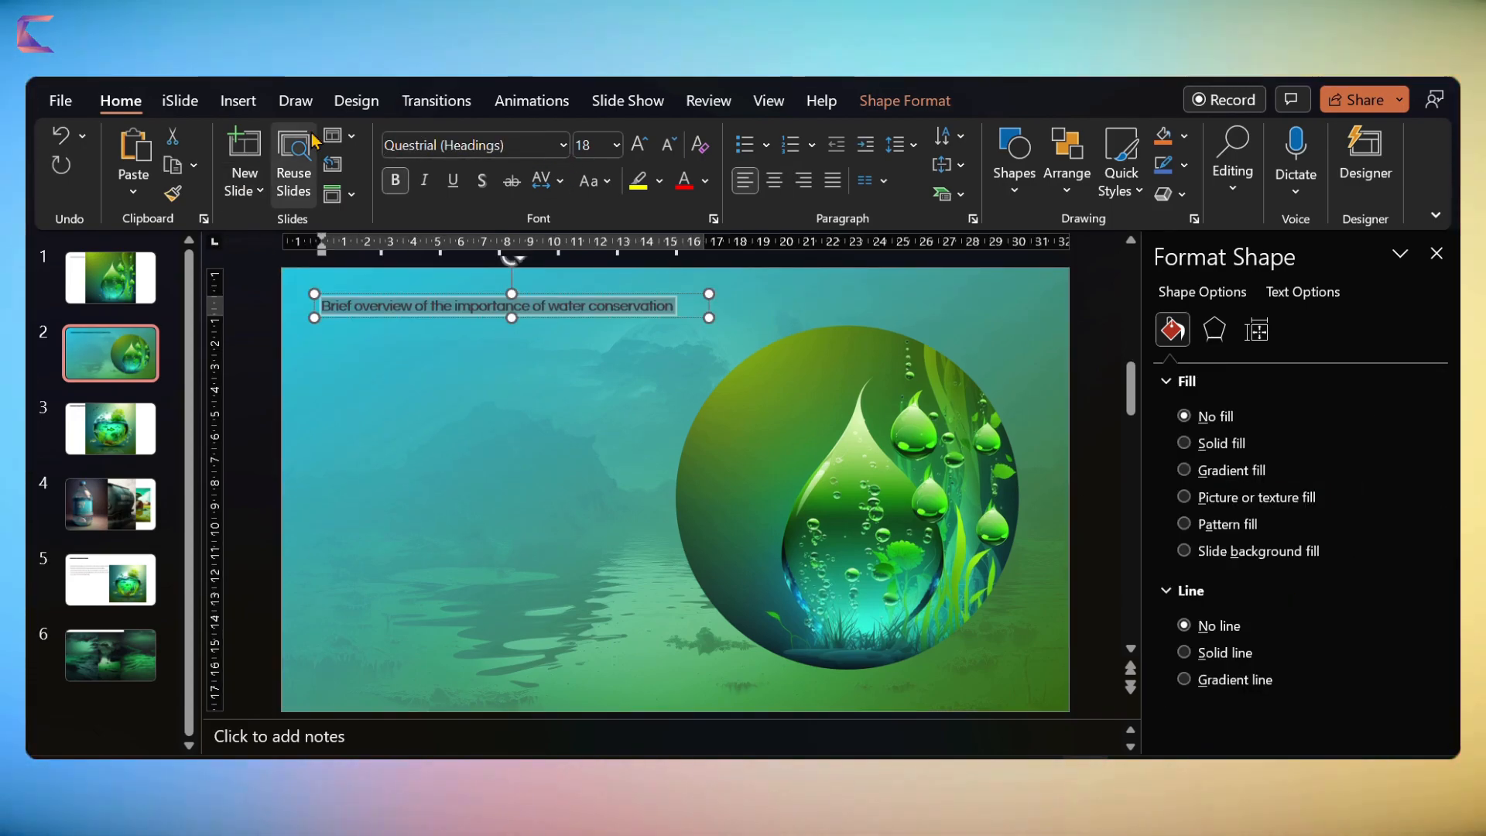
Enlarge the title twice, make it uppercase white, and add the six water-conservation points below.
{"action": "left_click", "coordinate": [640, 146]}
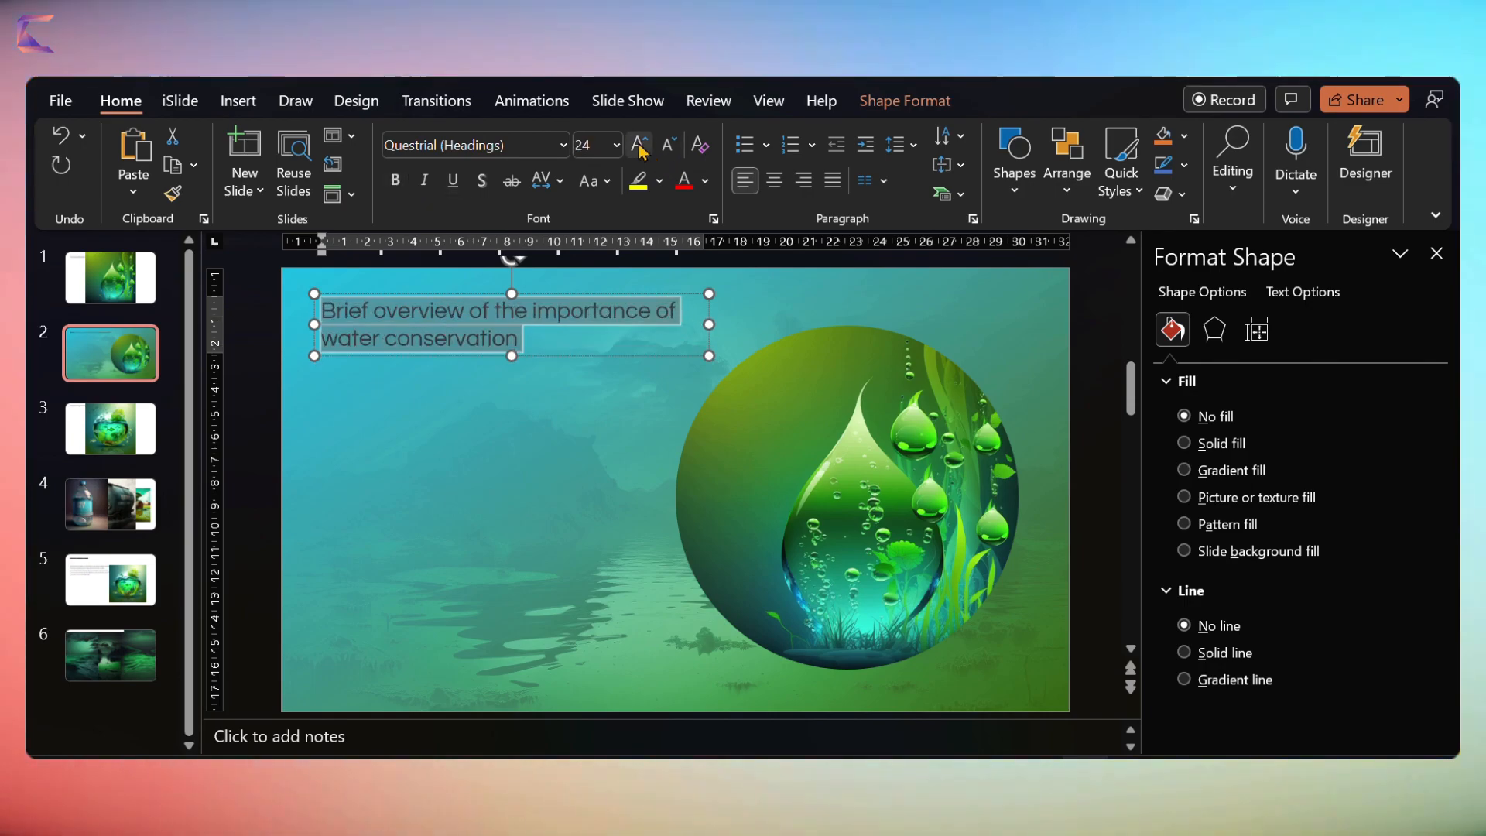
{"action": "left_click", "coordinate": [636, 145]}
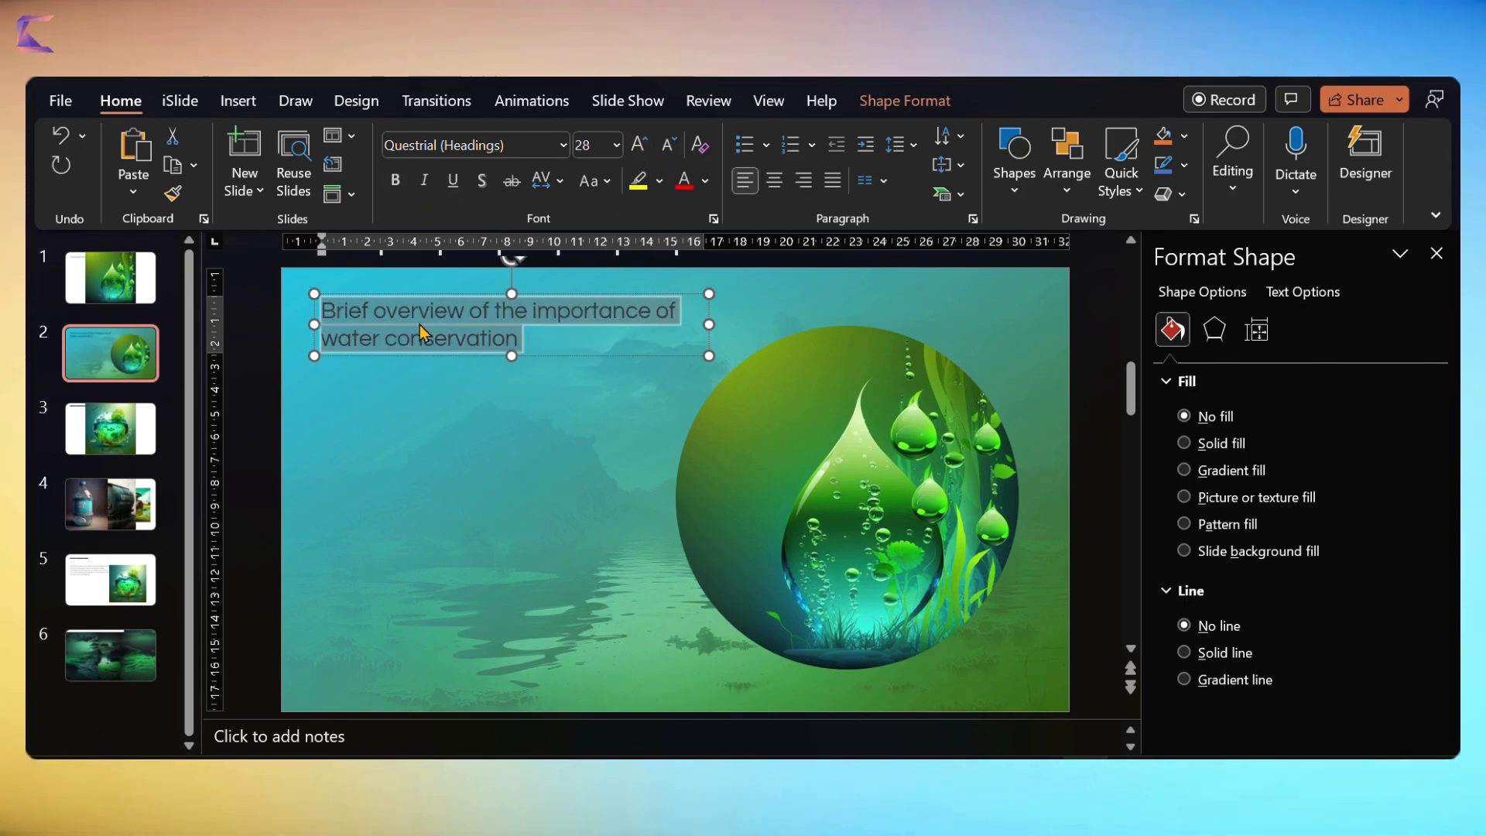
{"action": "left_click", "coordinate": [588, 181]}
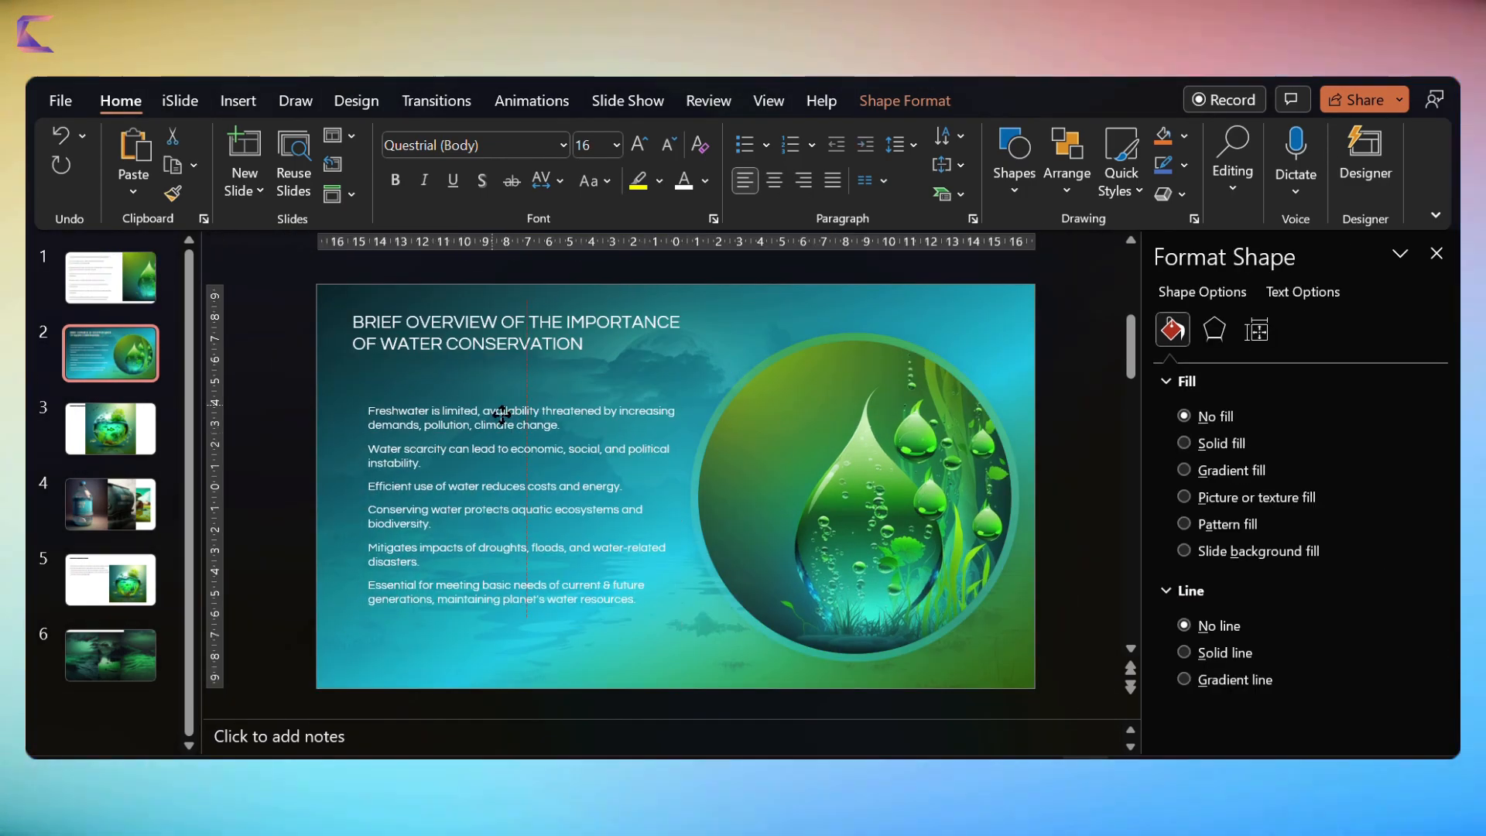
Justify the six bullet points and insert a blue rounded rectangle over the text area.
{"action": "left_click", "coordinate": [833, 179]}
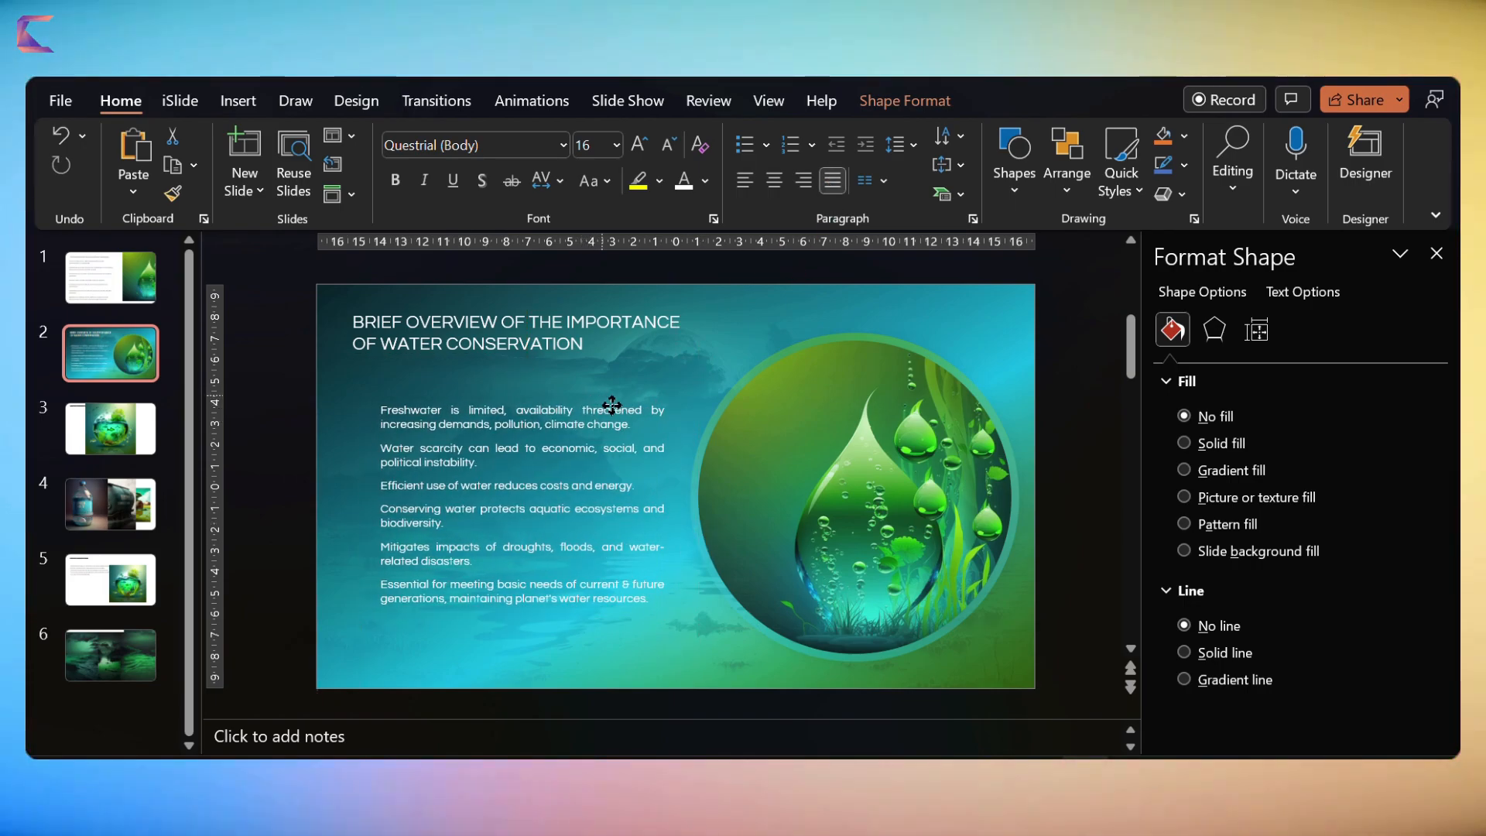
{"action": "left_click", "coordinate": [238, 100]}
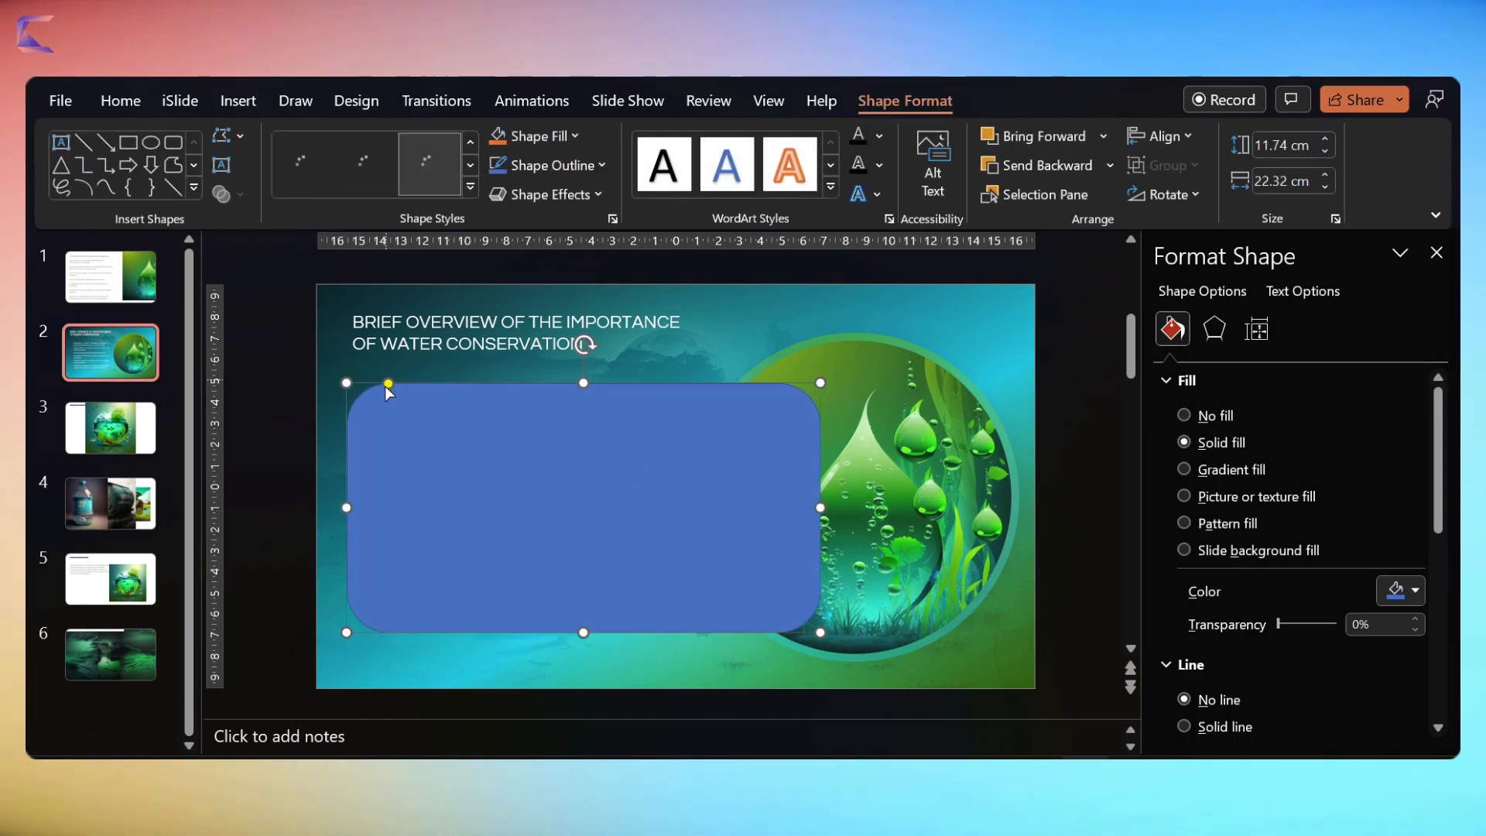
Reduce the panel's corner radius and give it a translucent gradient fill behind the points.
{"action": "left_click", "coordinate": [429, 162]}
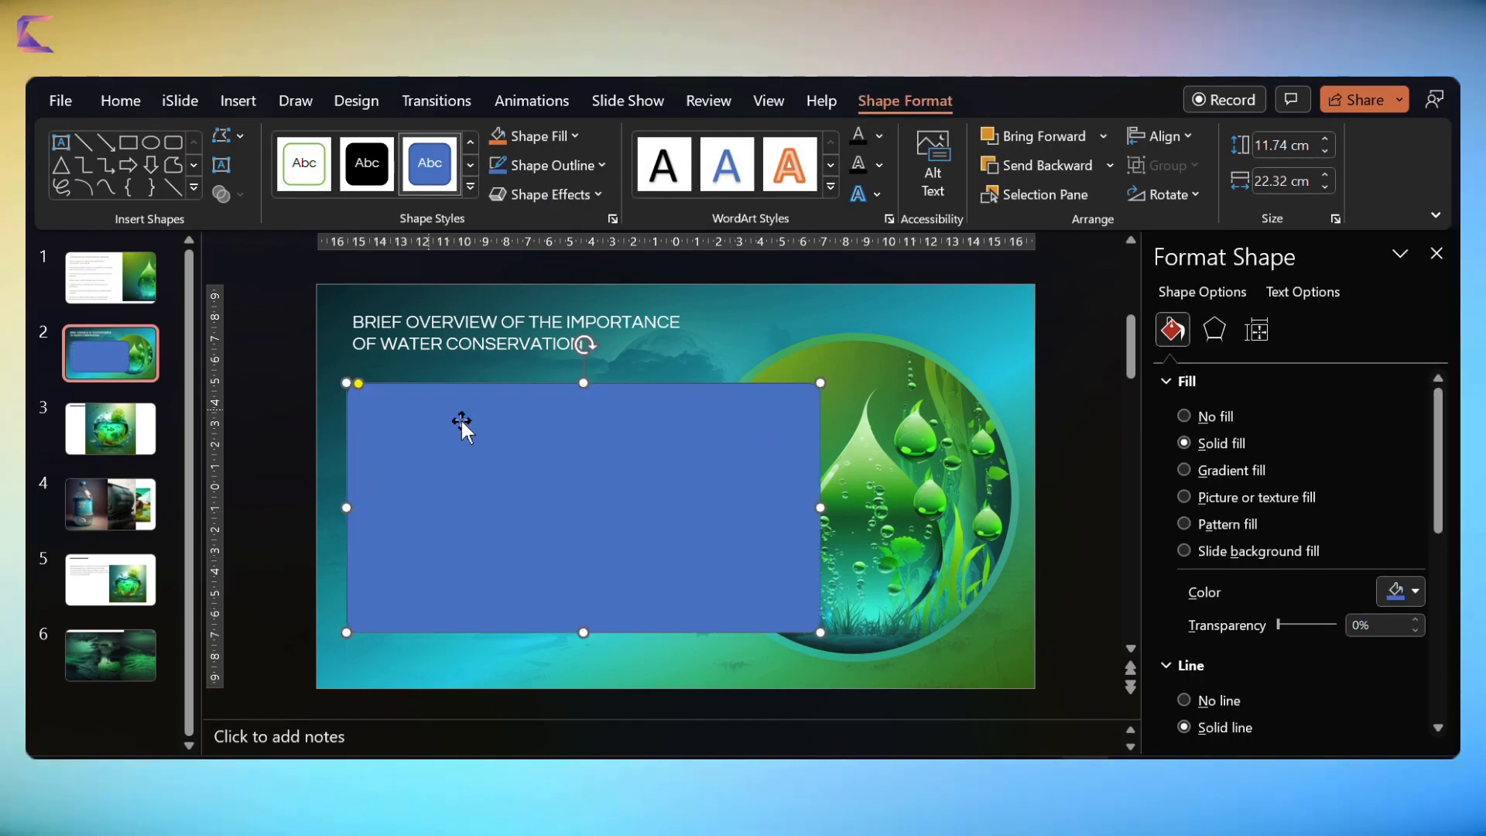
{"action": "left_click", "coordinate": [1184, 468]}
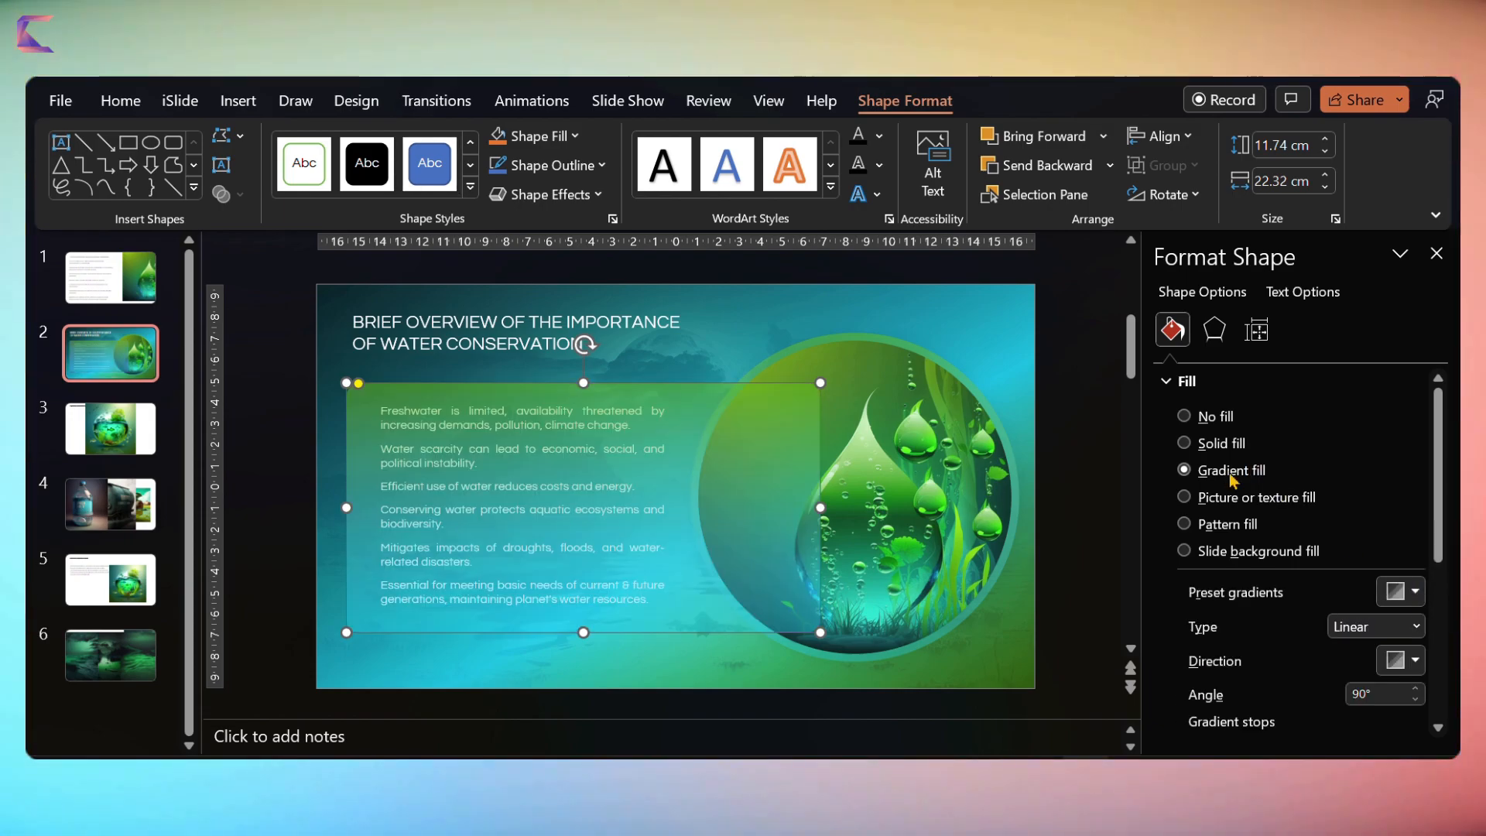
{"action": "scroll", "scroll_direction": "down", "scroll_amount": 3}
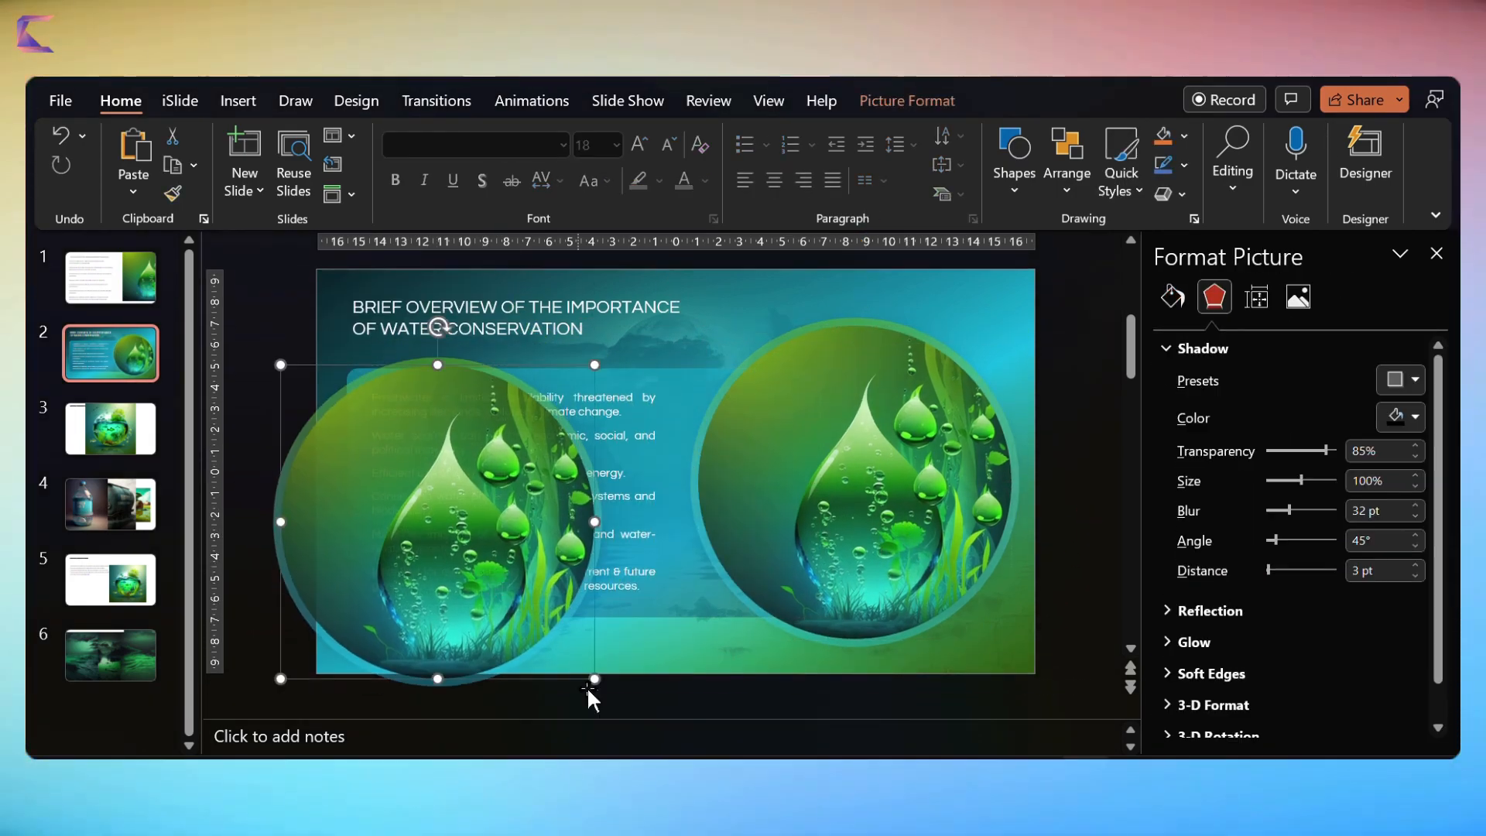
Enlarge the duplicate droplet circle, adjust its color temperature and set 9% picture transparency.
{"action": "left_click", "coordinate": [1297, 297]}
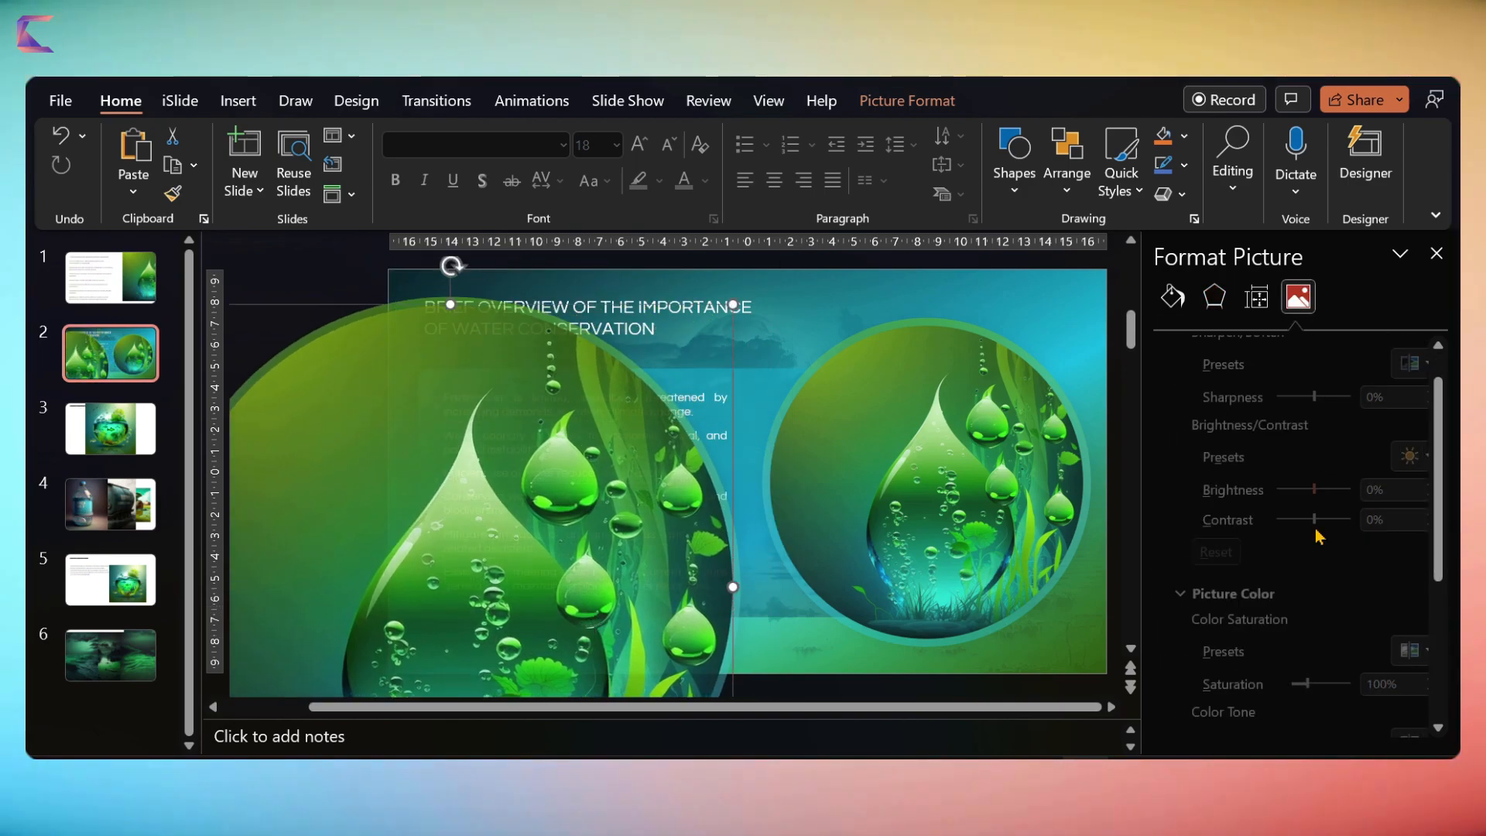
{"action": "left_click", "coordinate": [1172, 295]}
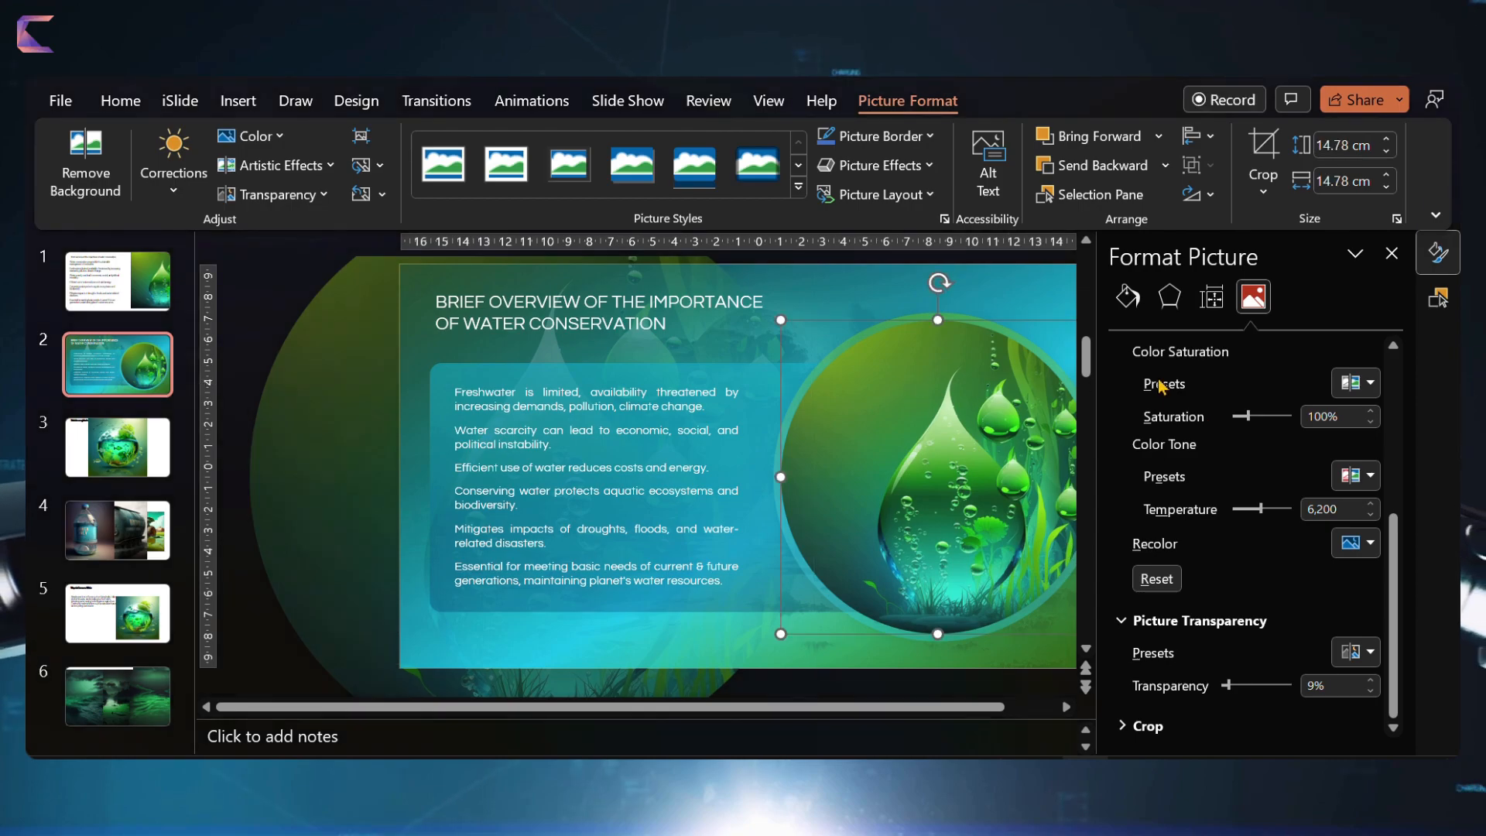
{"action": "left_click", "coordinate": [1127, 297]}
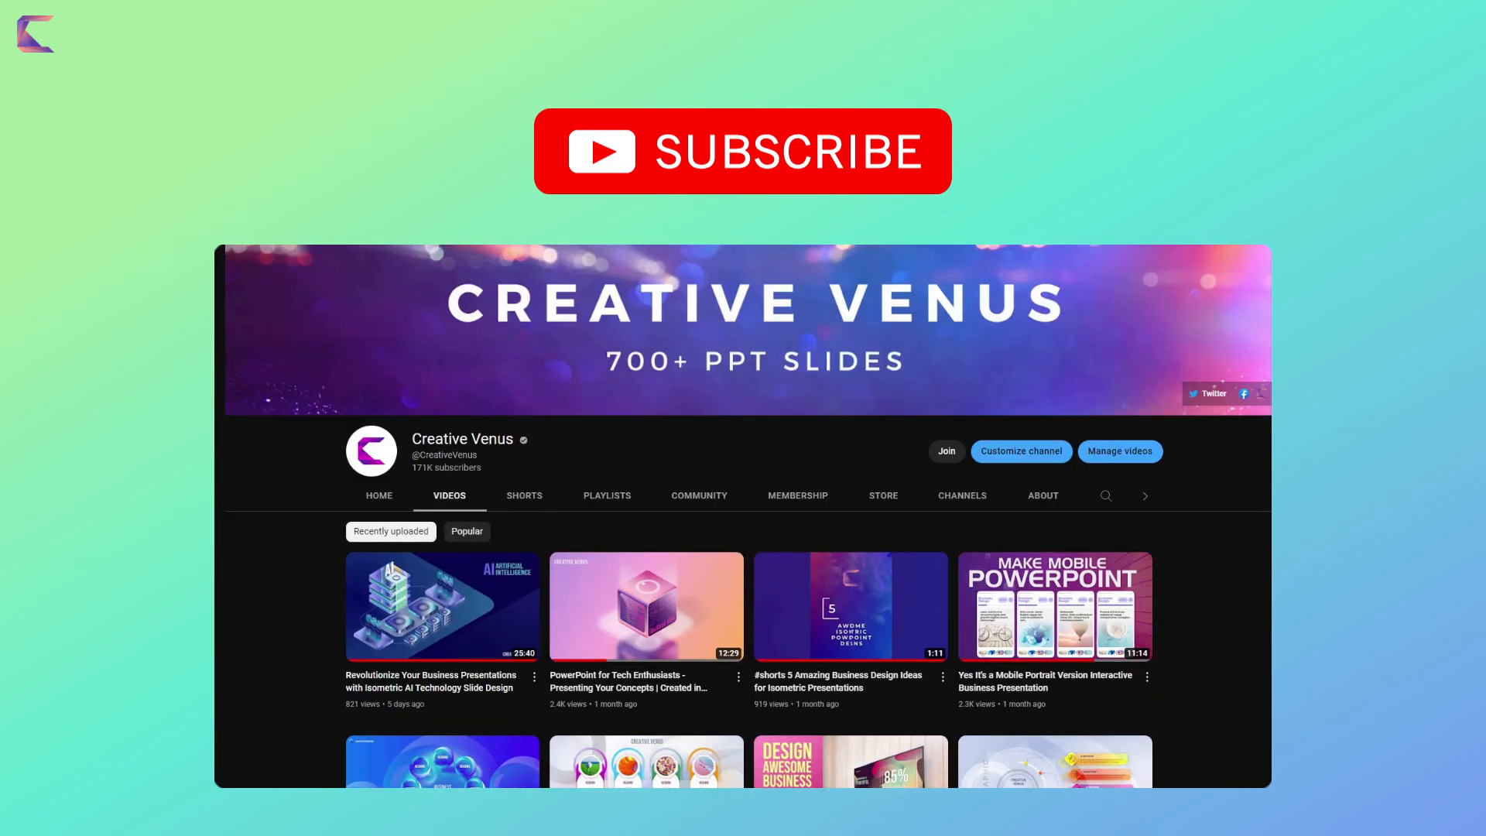
{"action": "scroll", "scroll_direction": "down", "scroll_amount": 3}
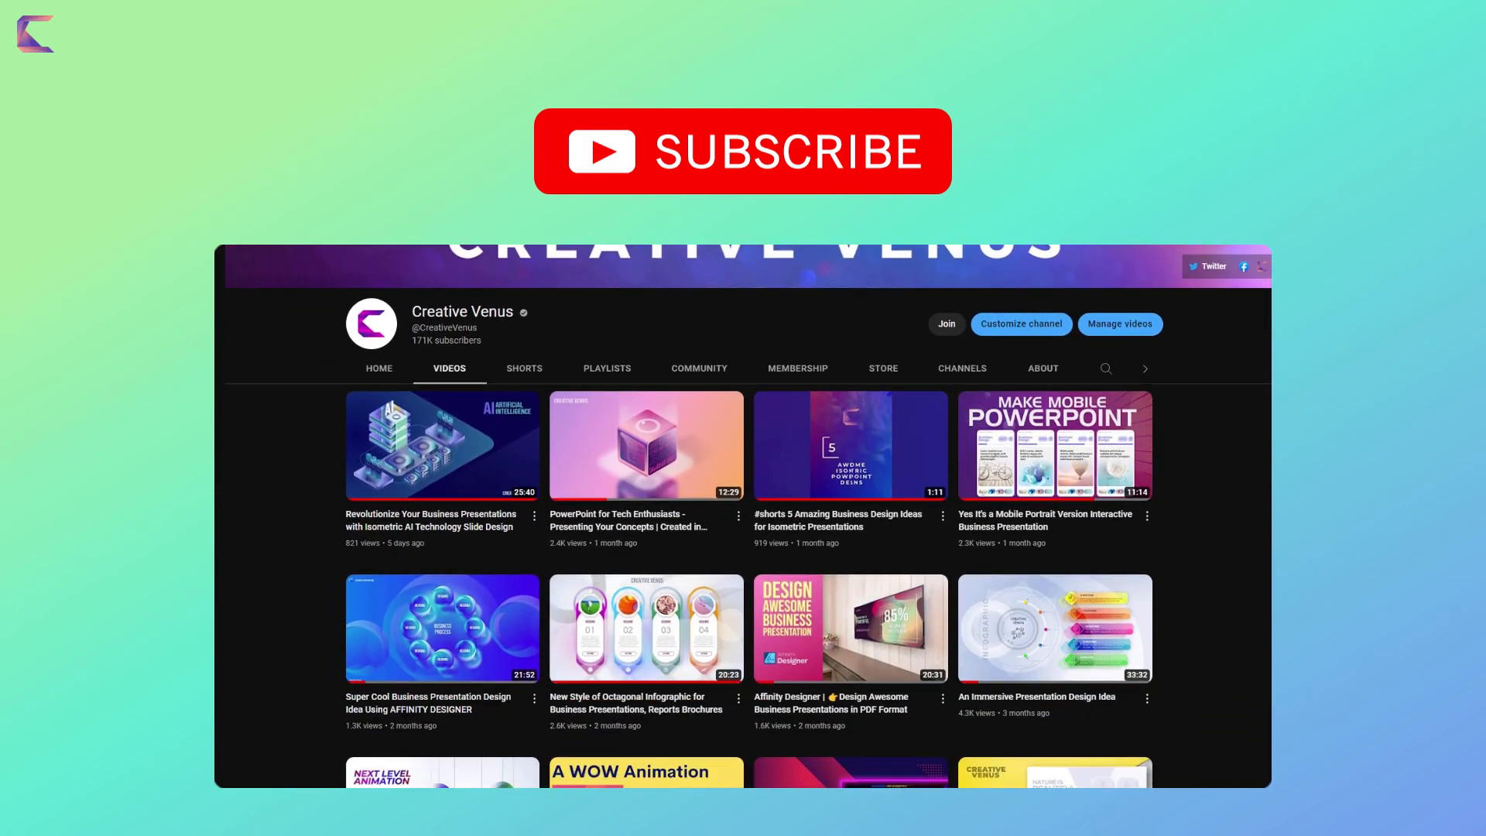
{"action": "scroll", "scroll_direction": "down", "scroll_amount": 3}
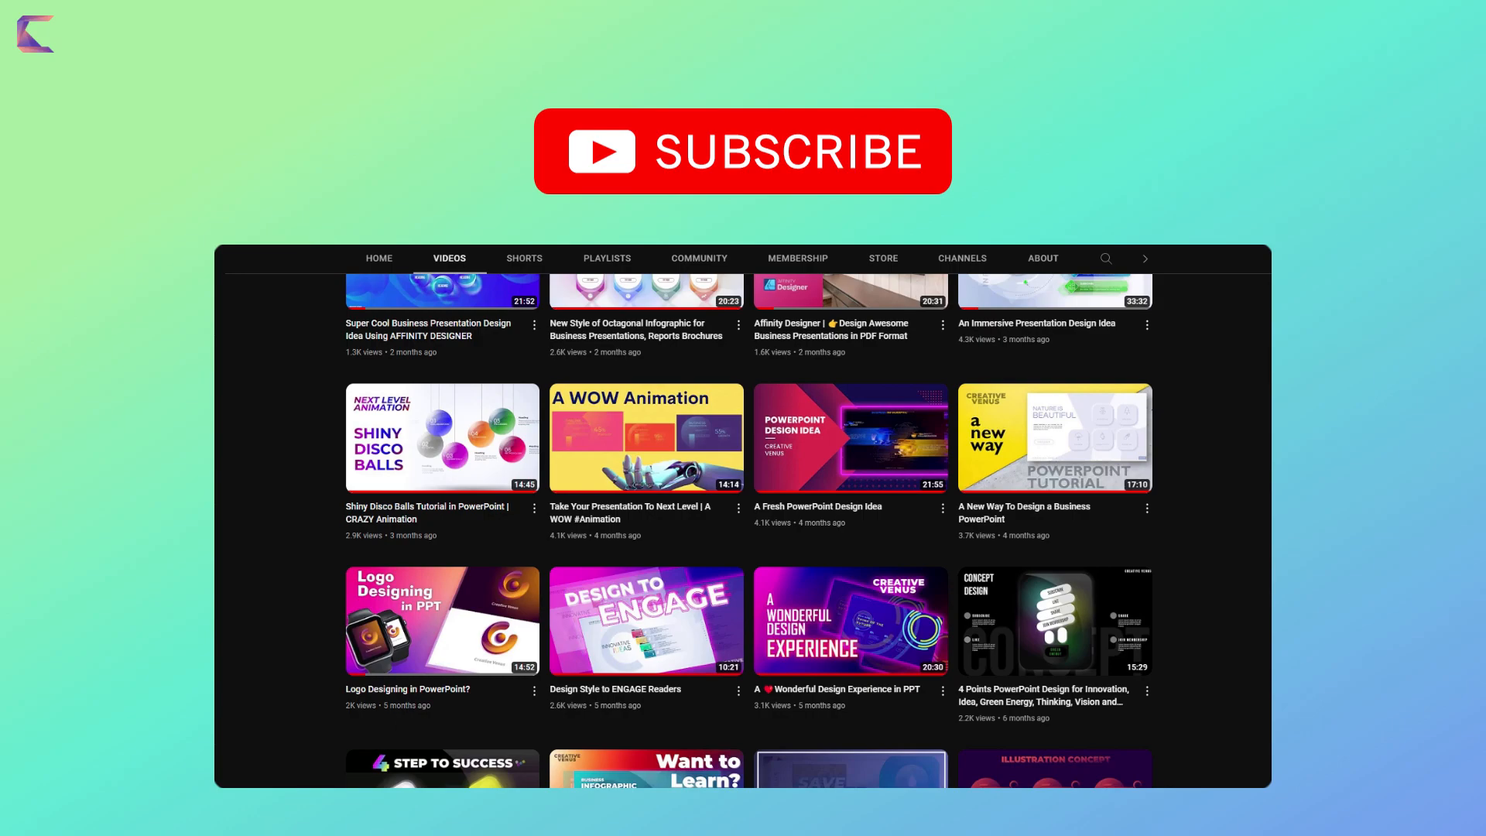